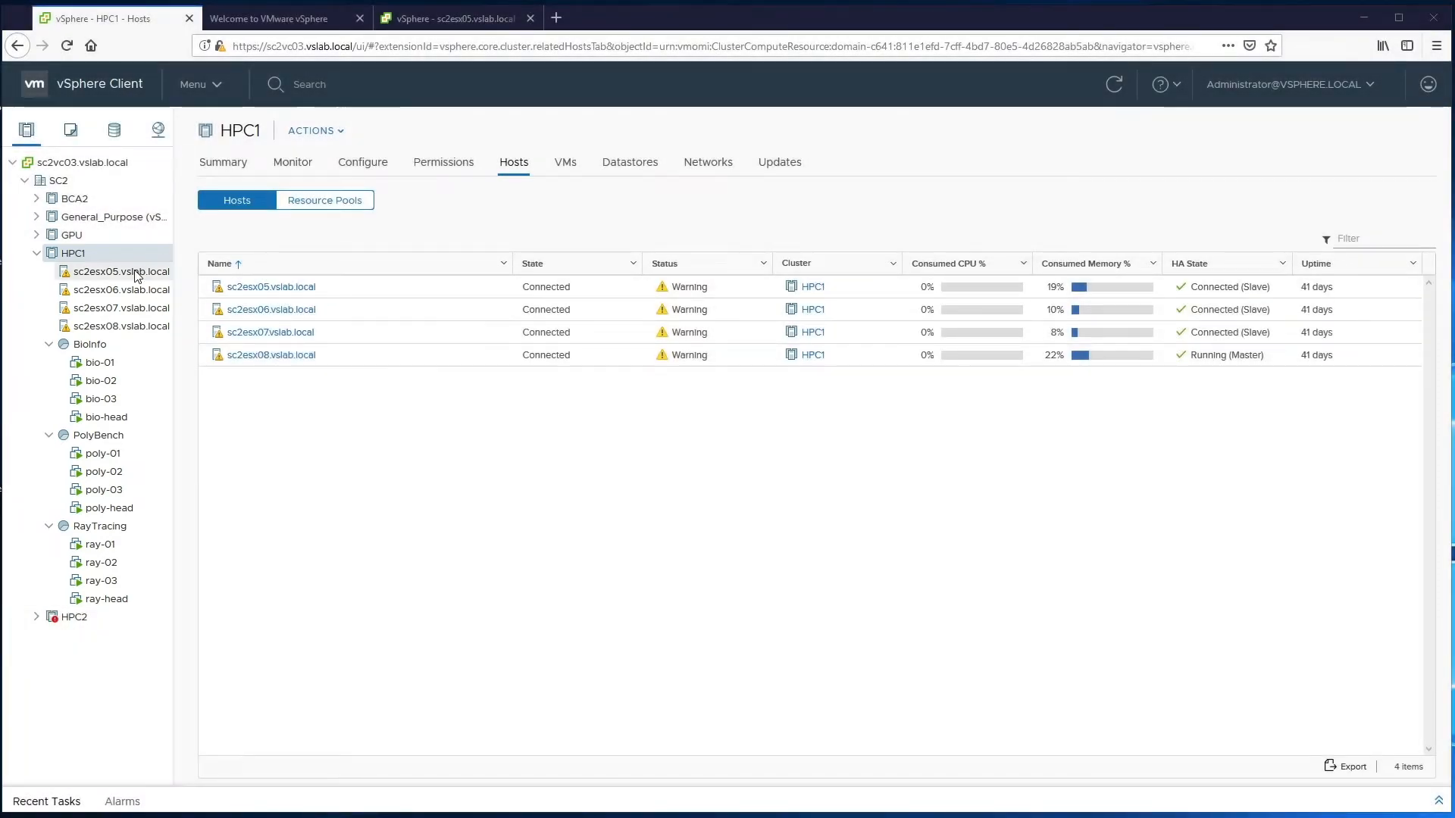
Inspect the BioInfo resource pool's resource settings and leave them unchanged
left_click(89, 344)
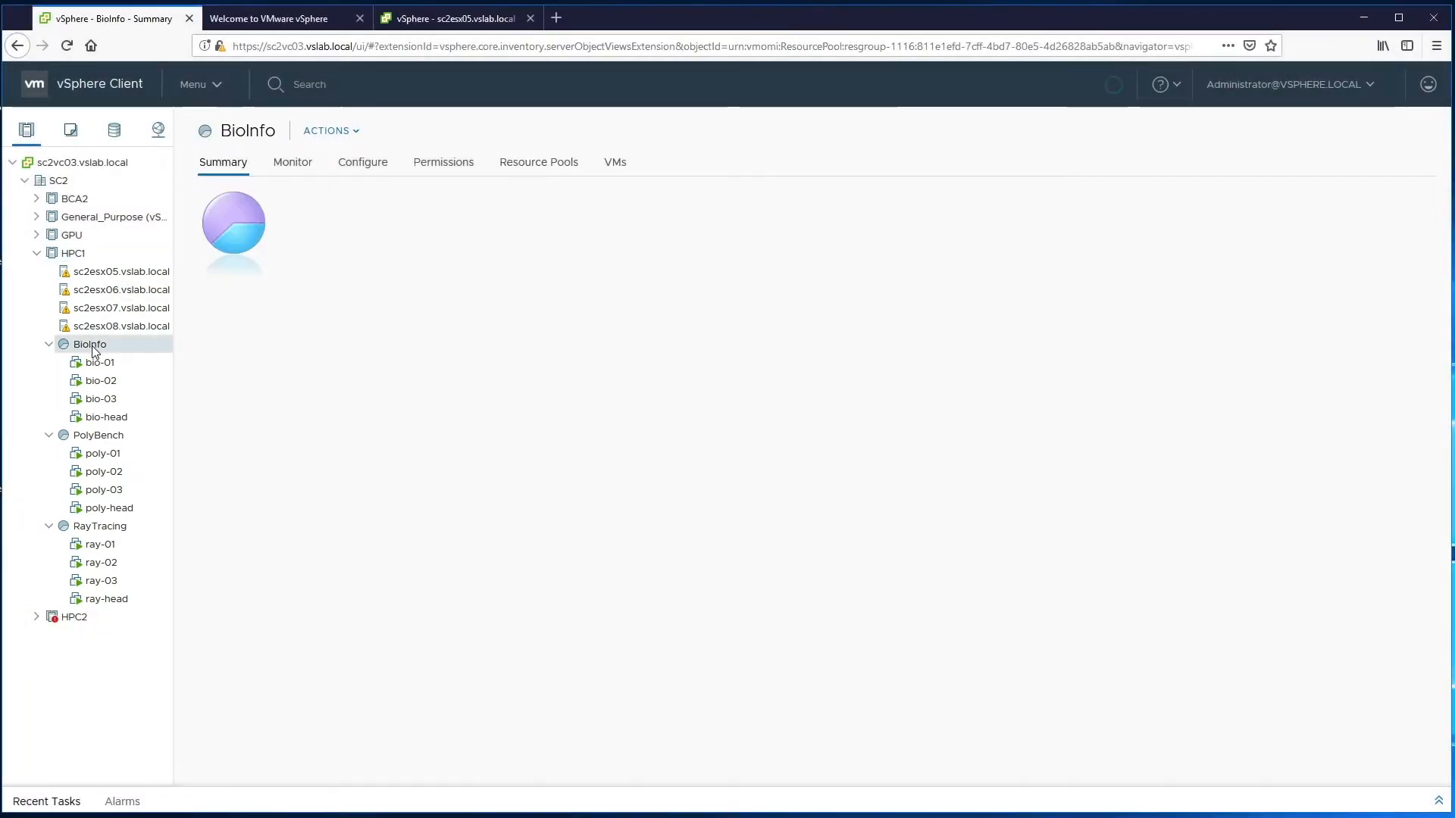
right_click(90, 344)
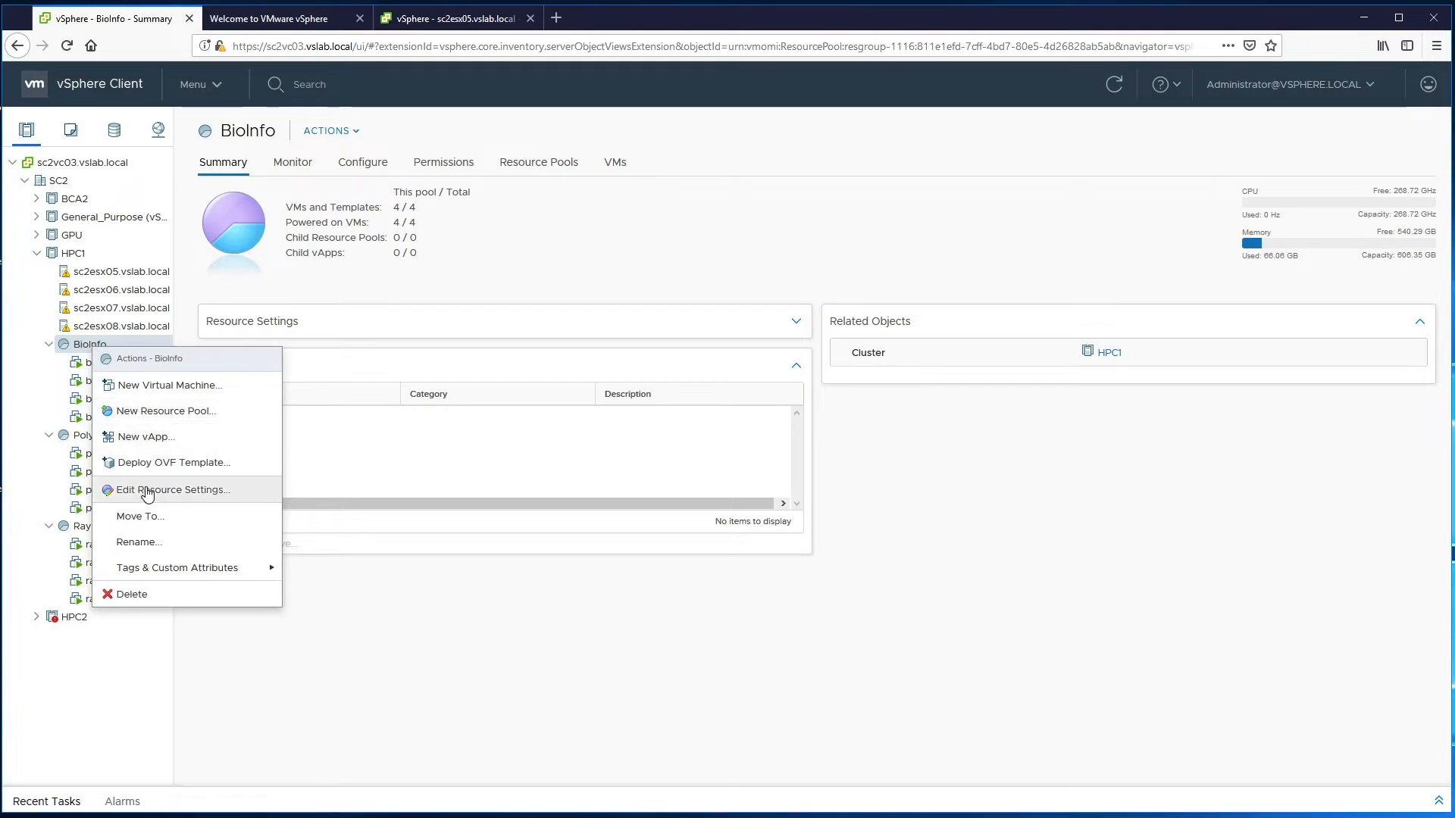
left_click(173, 489)
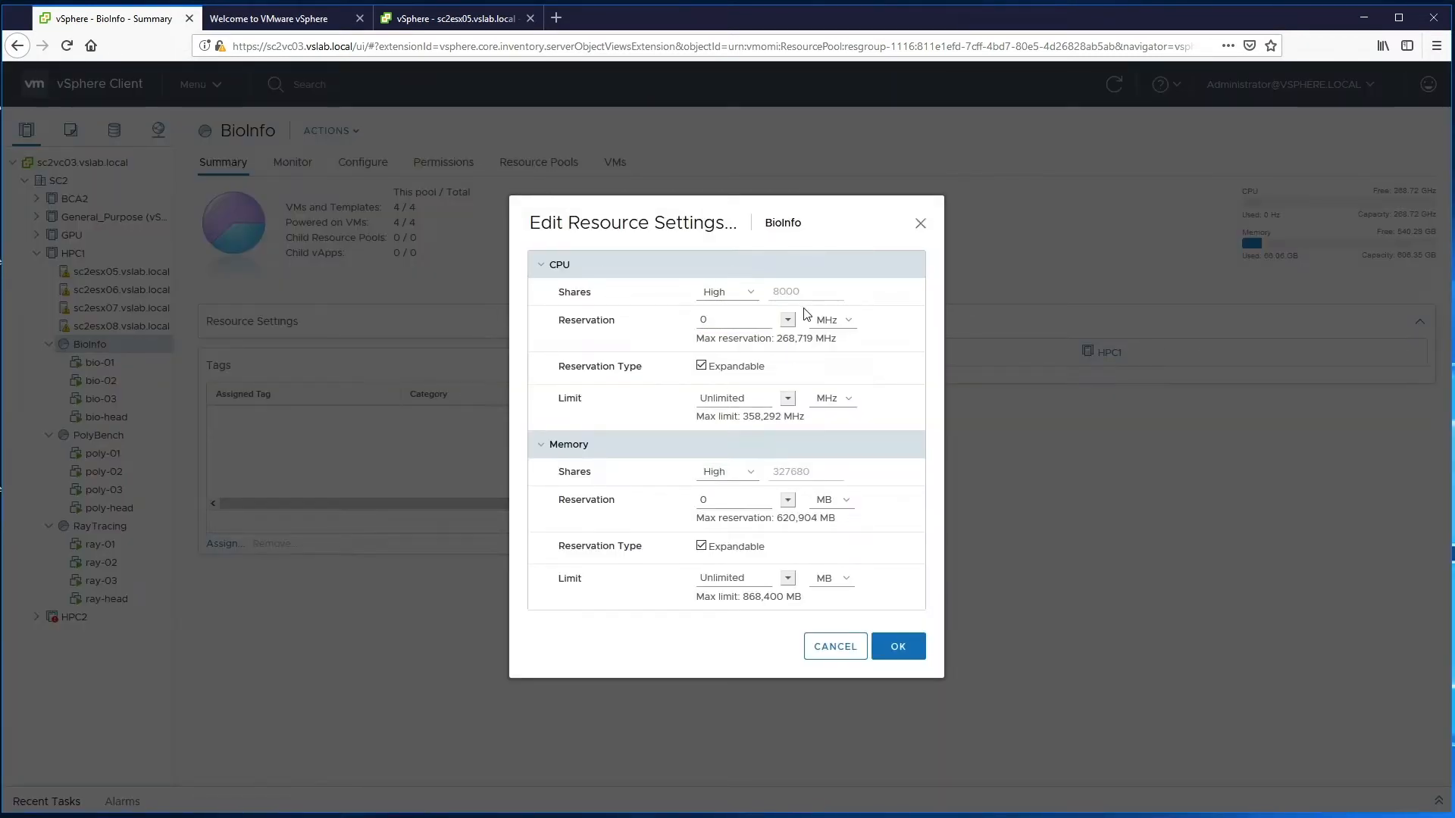
left_click(834, 646)
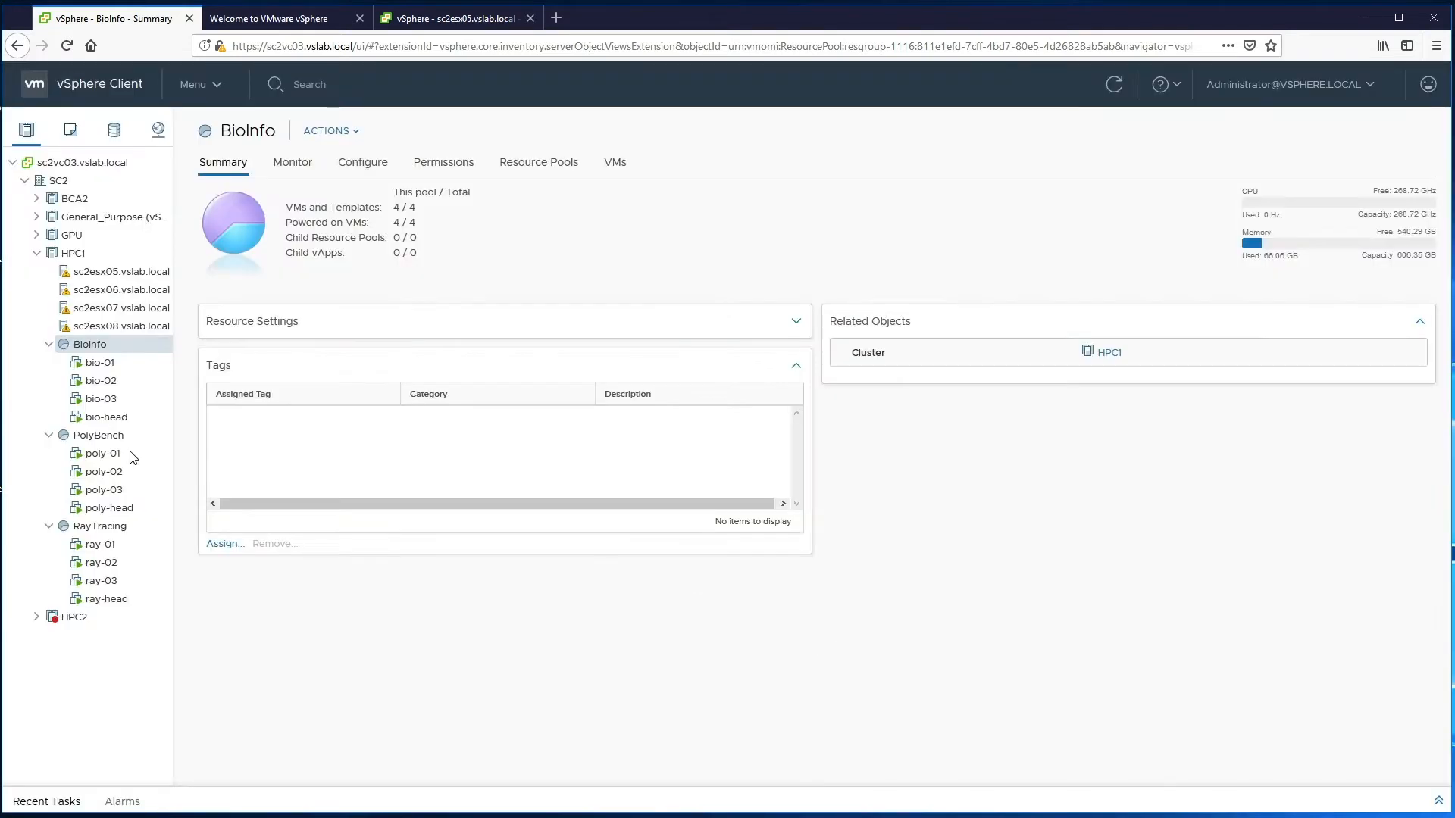
Review the PolyBench and RayTracing pools, then return to the vCenter welcome page
right_click(97, 435)
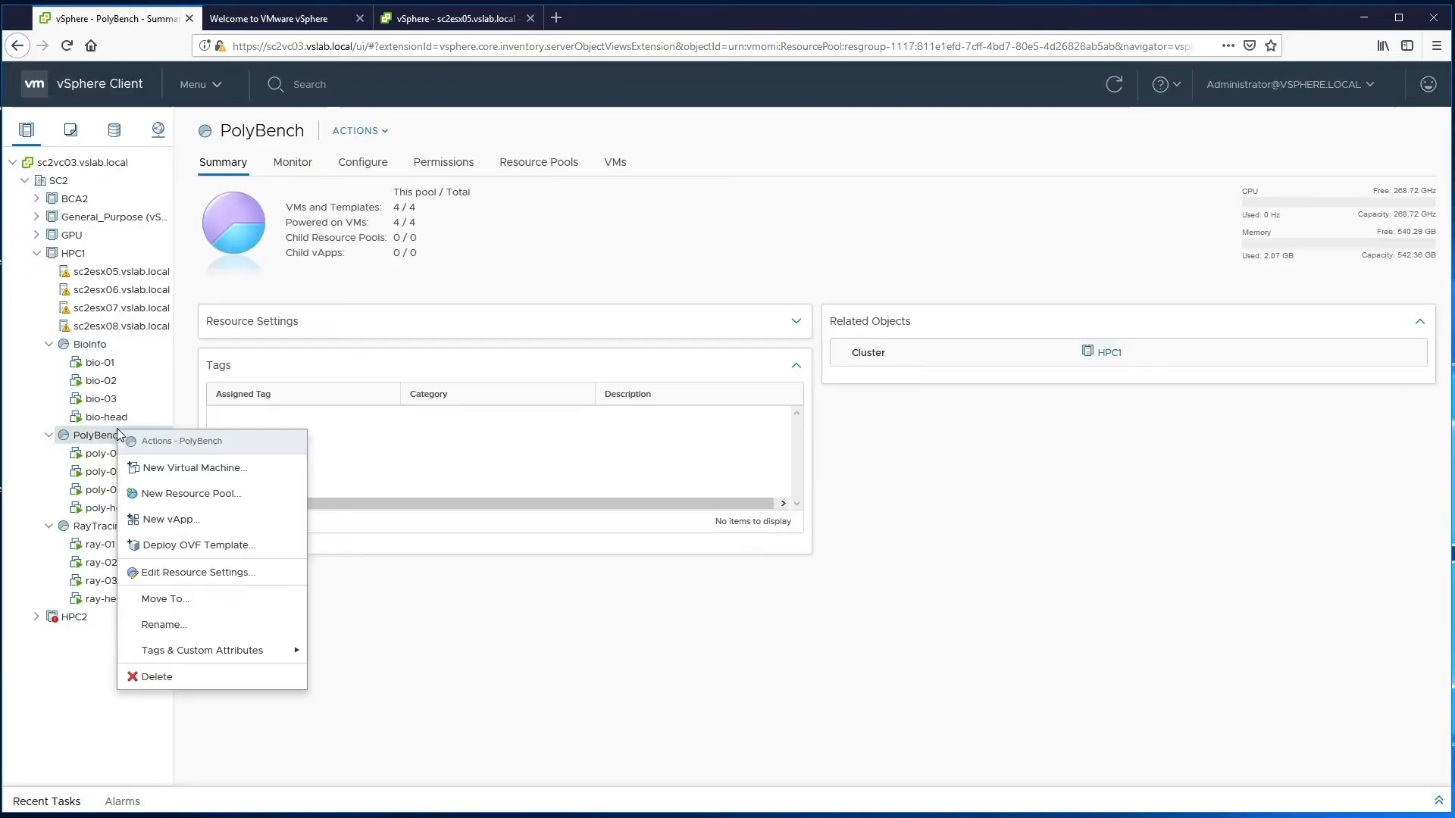
left_click(196, 572)
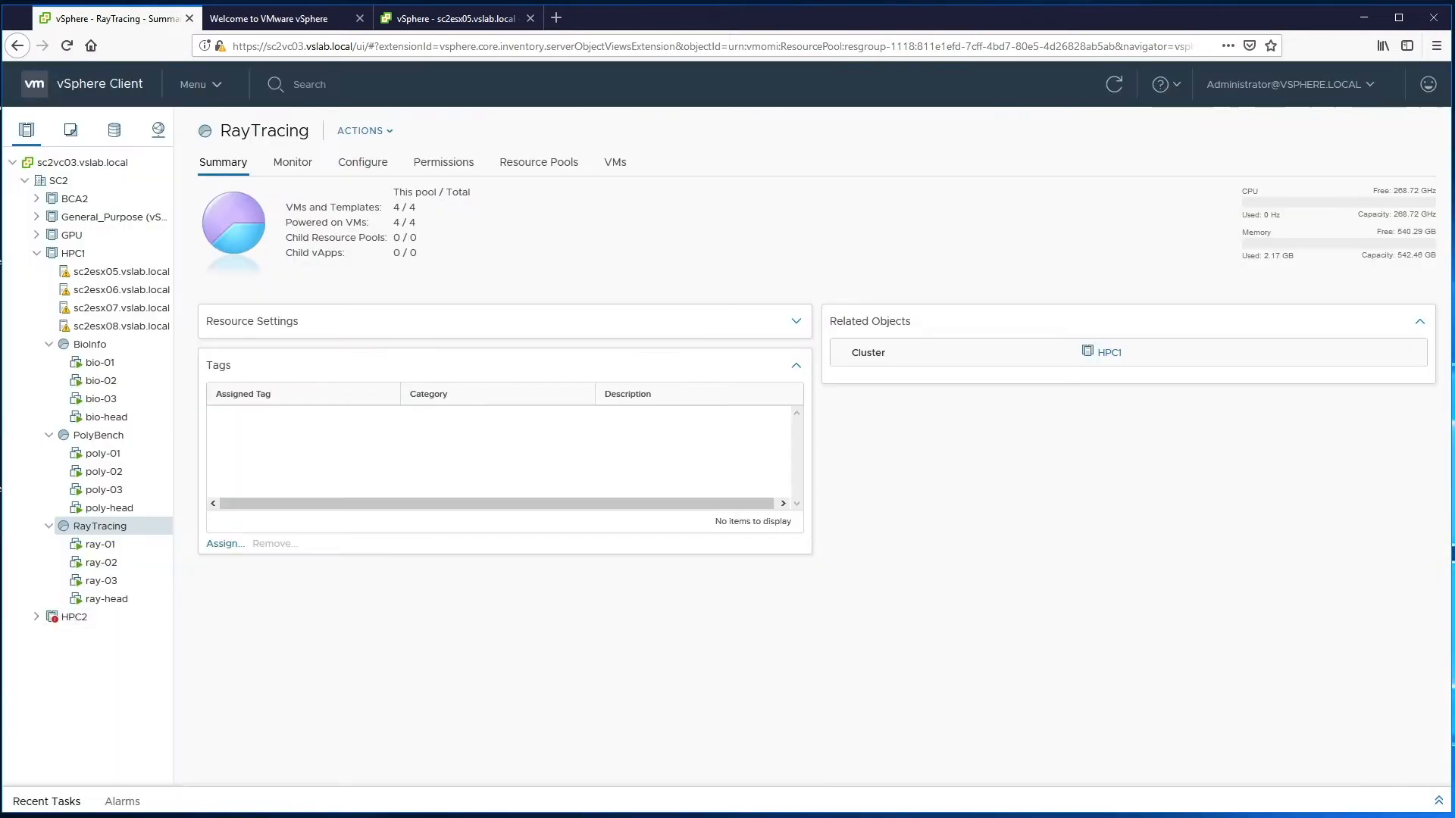
left_click(270, 18)
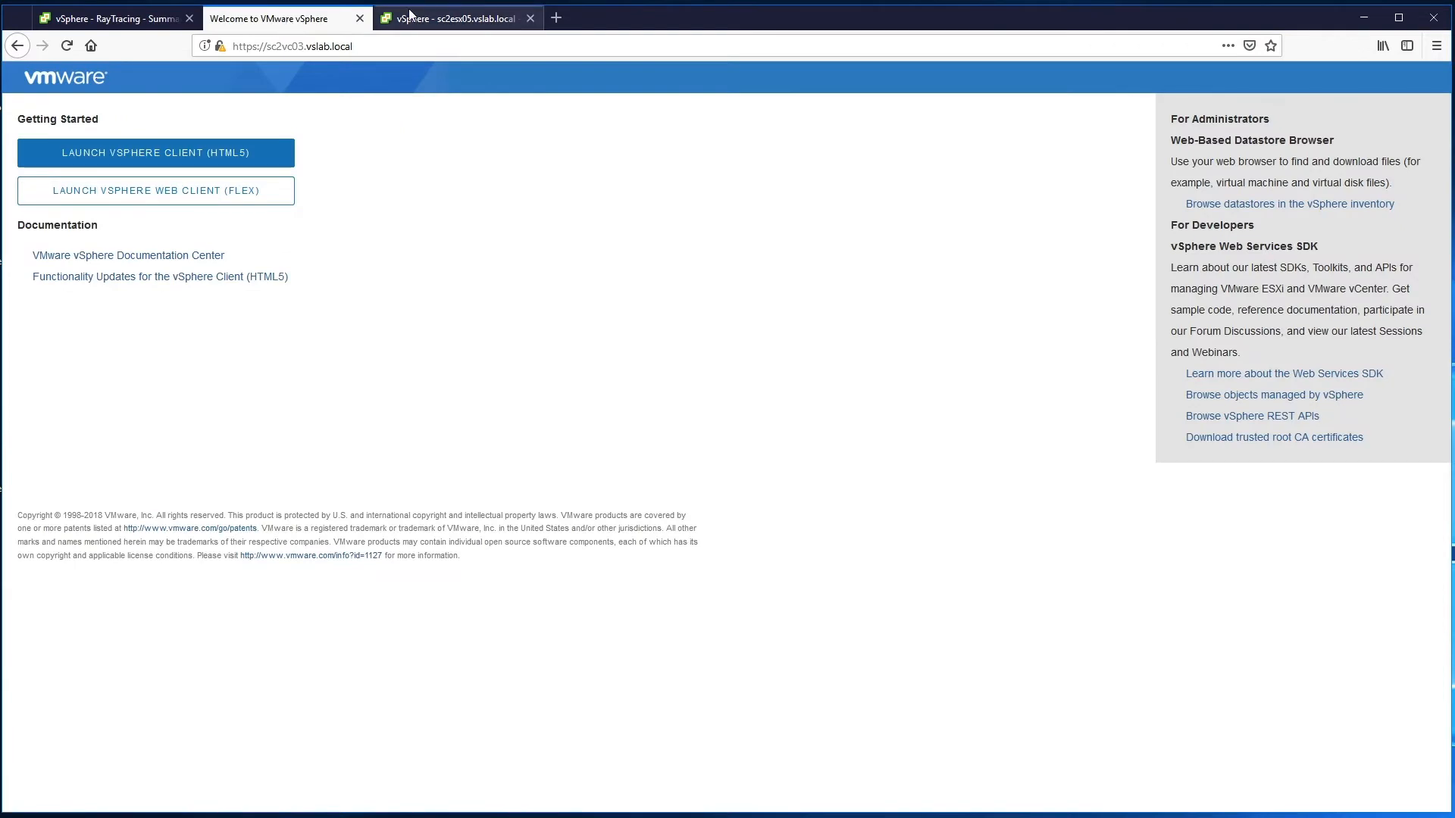
Check the performance overviews of hosts sc2esx05–sc2esx08 and show HPC1's host list
left_click(455, 18)
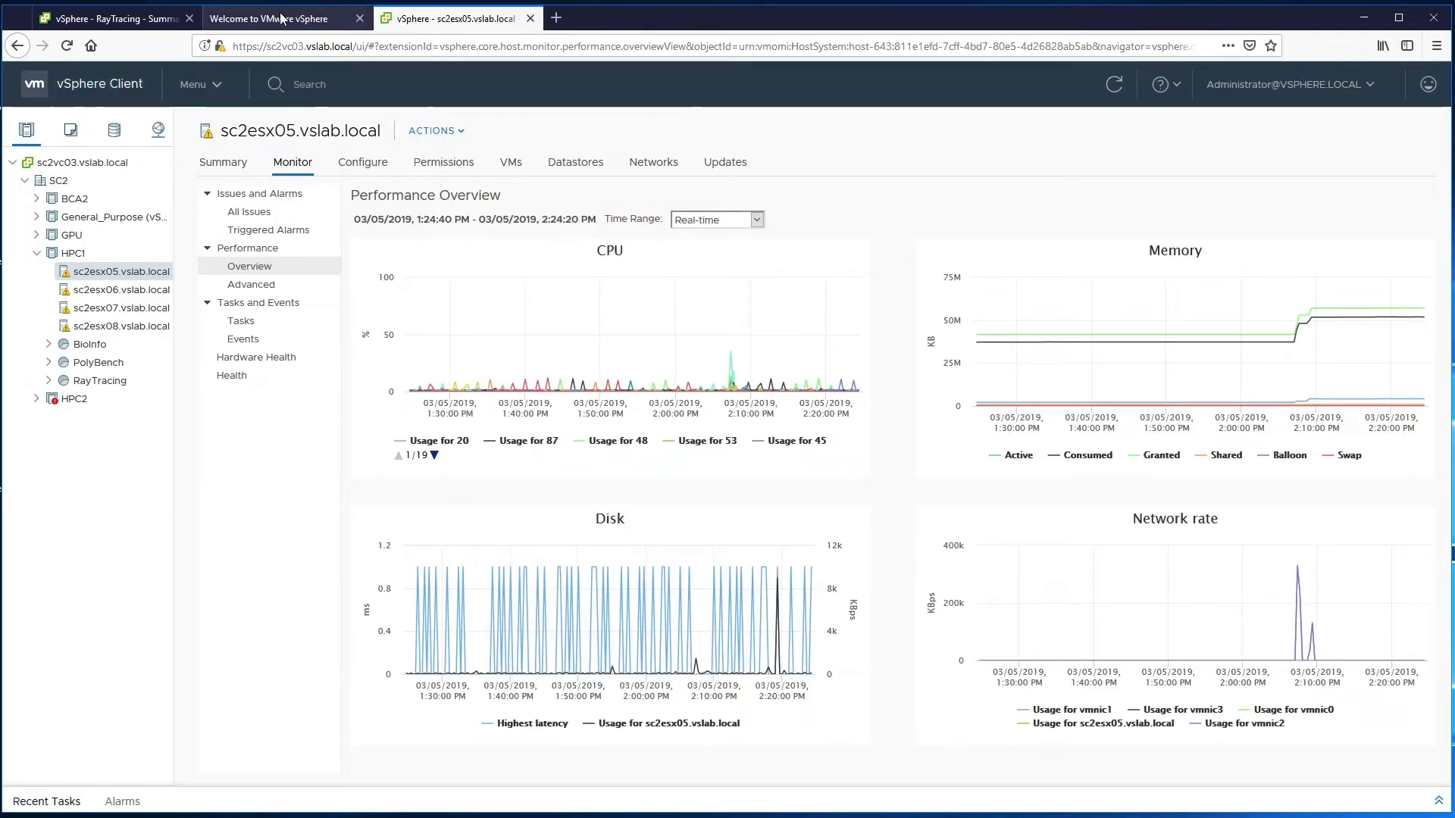
left_click(121, 288)
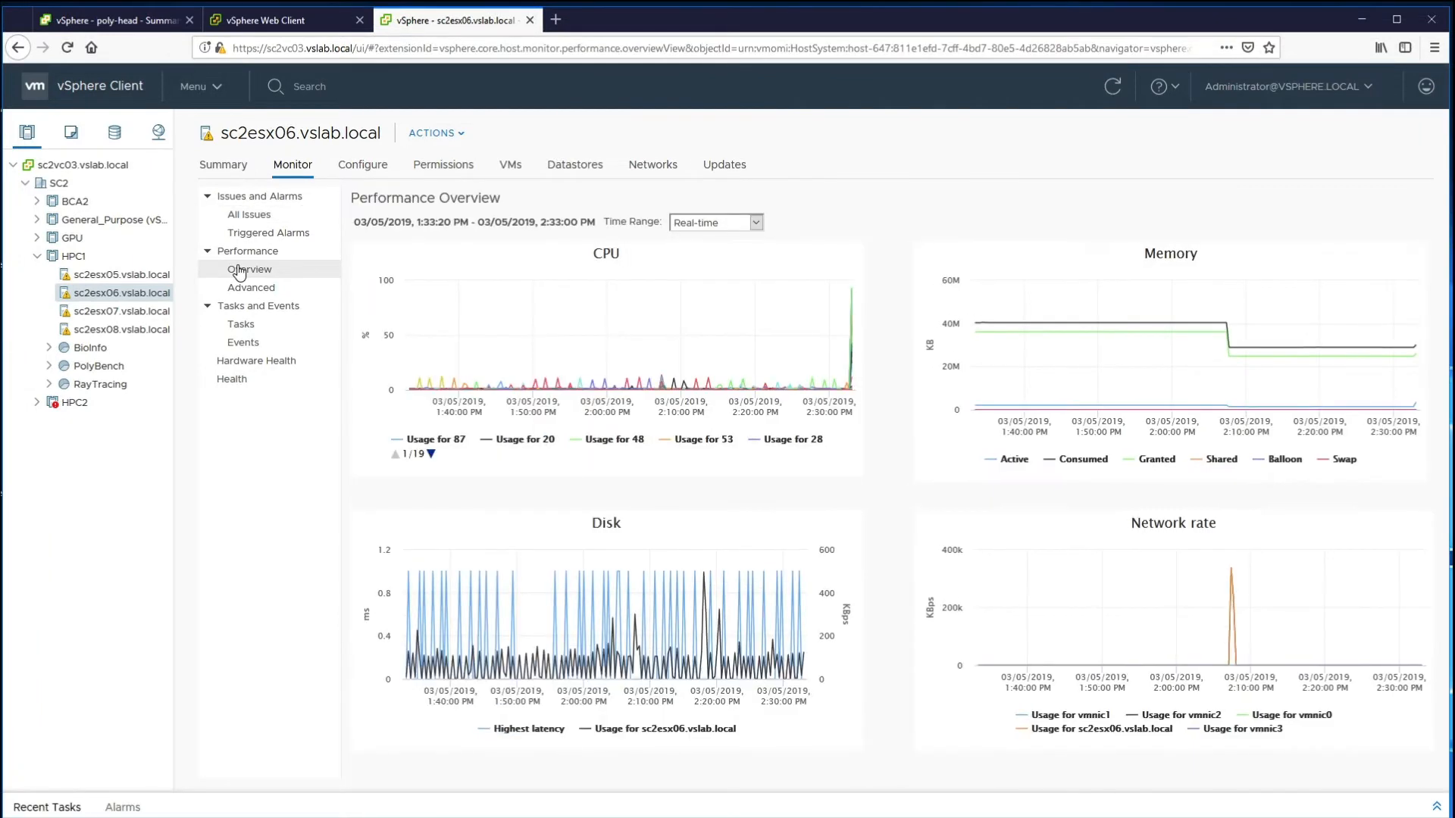
left_click(121, 311)
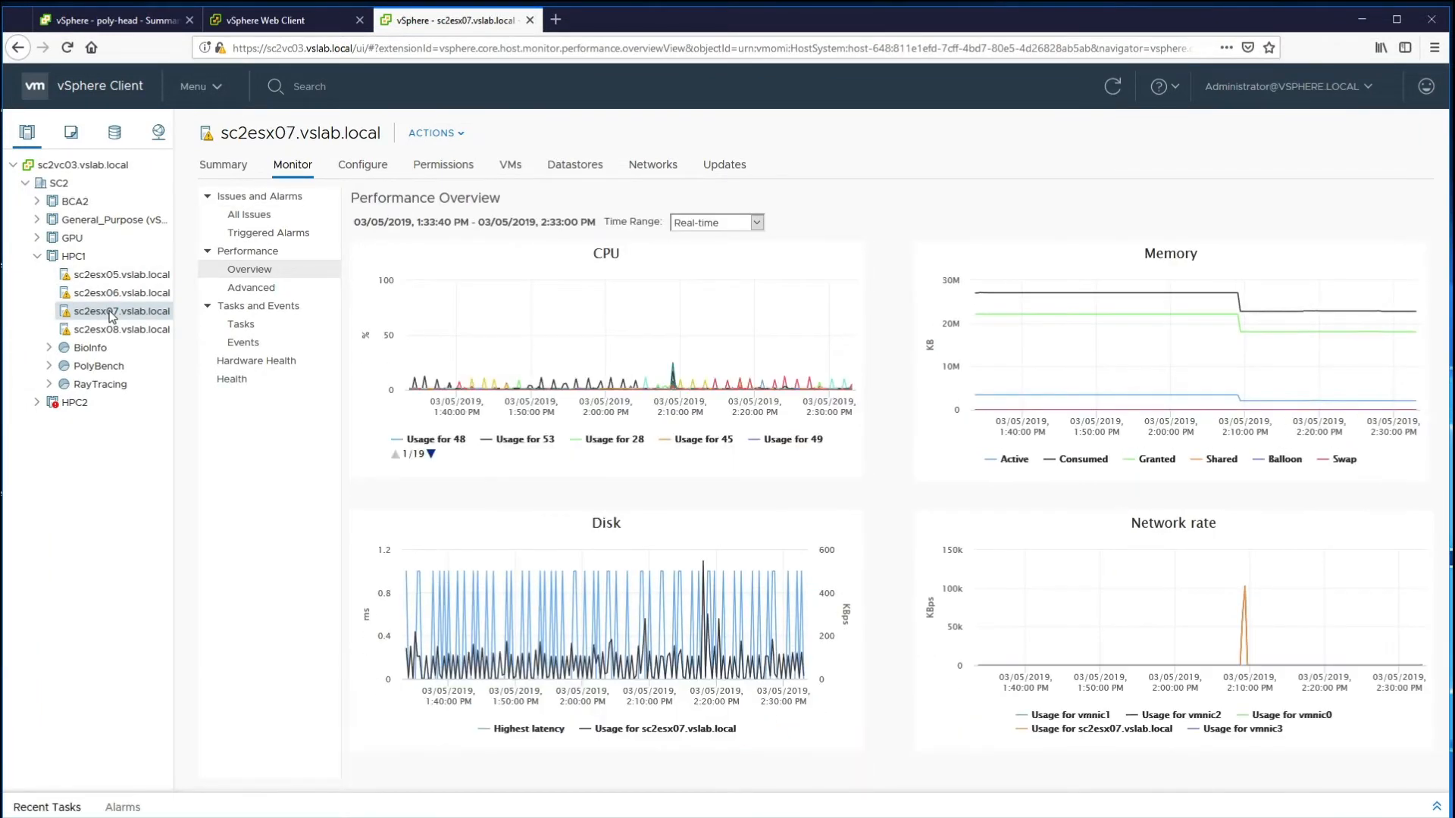
left_click(123, 329)
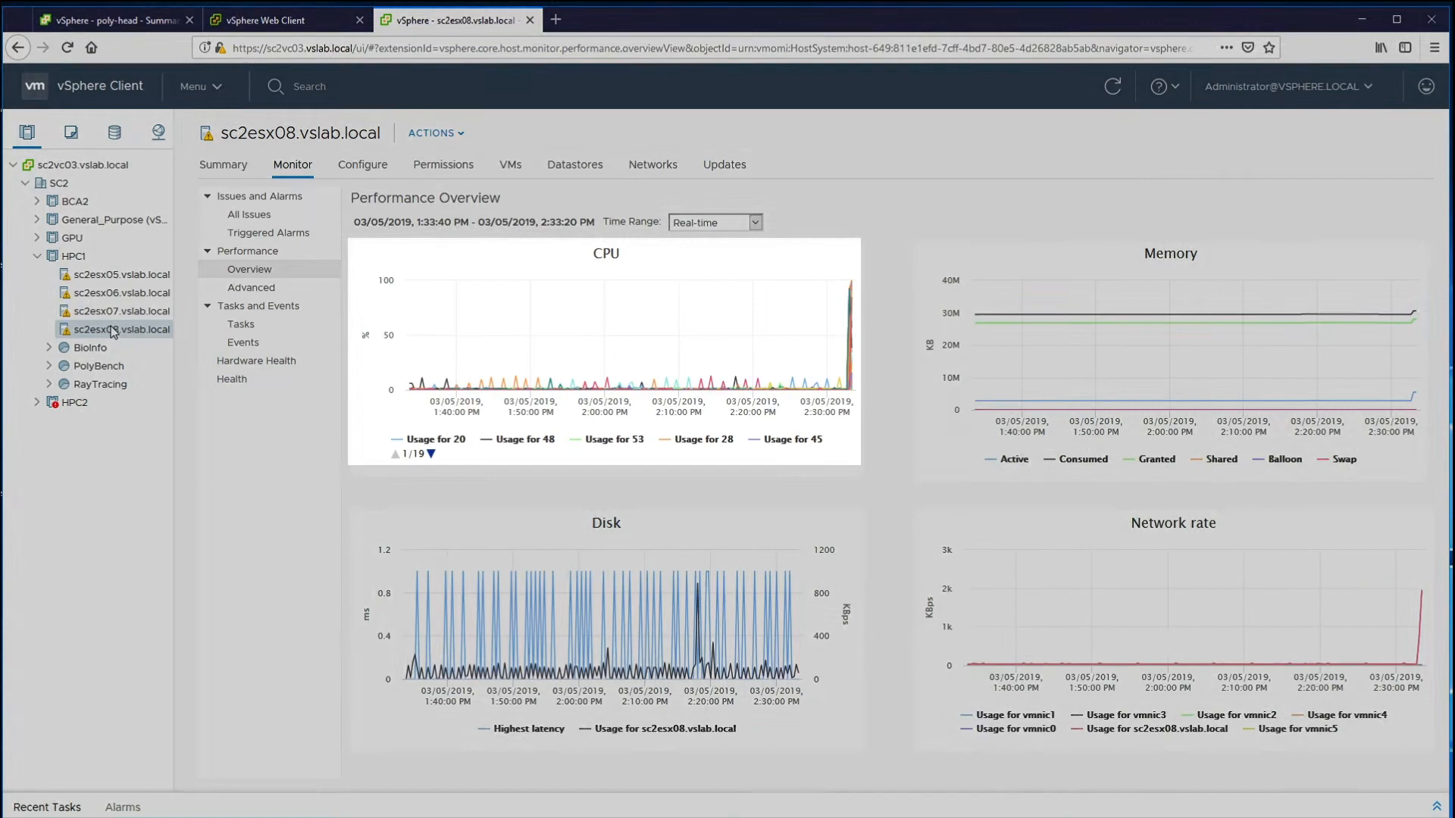
left_click(73, 254)
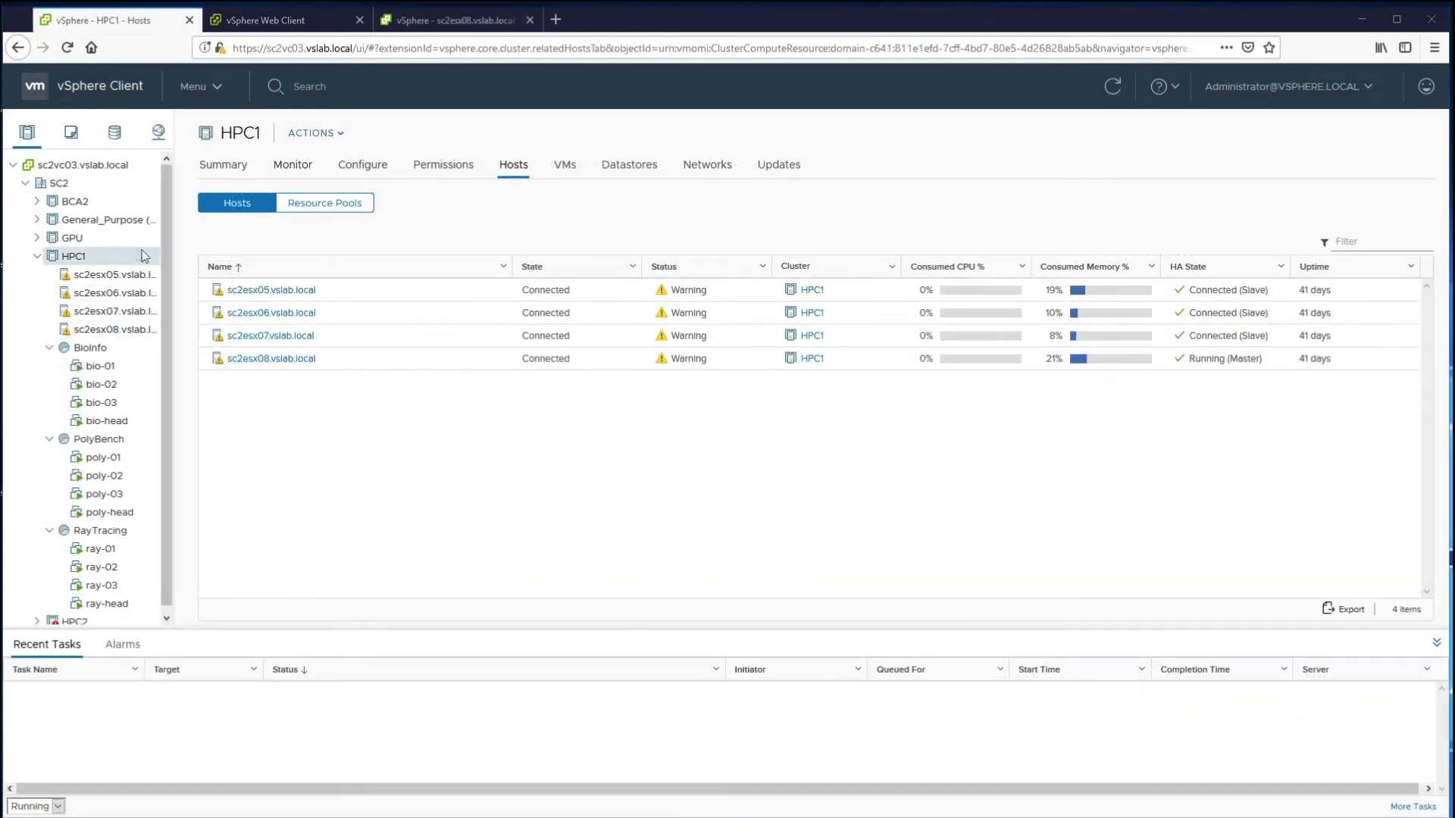
Change HPC1's vSphere DRS automation level to Fully Automated and save it
right_click(73, 255)
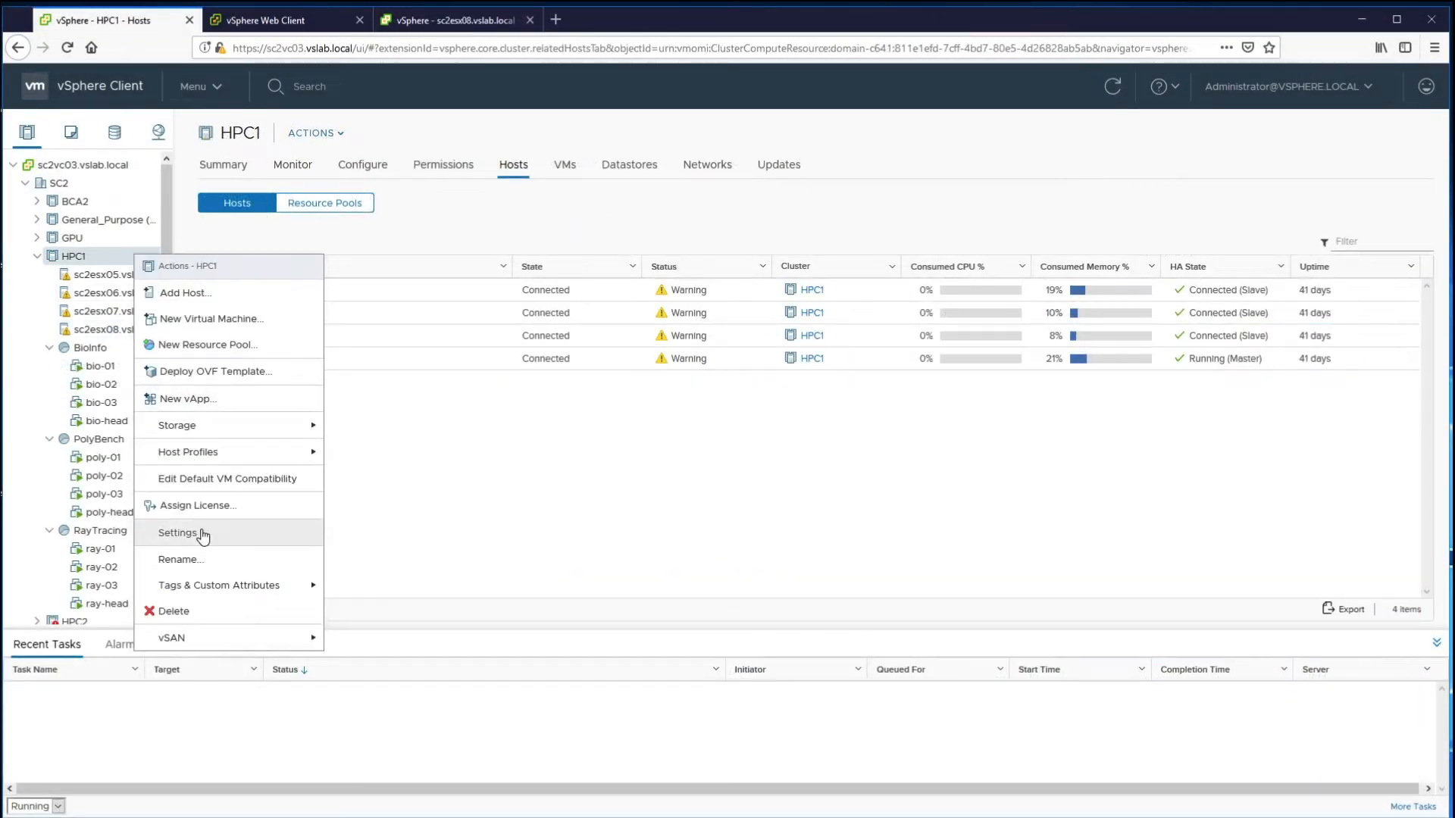
left_click(179, 532)
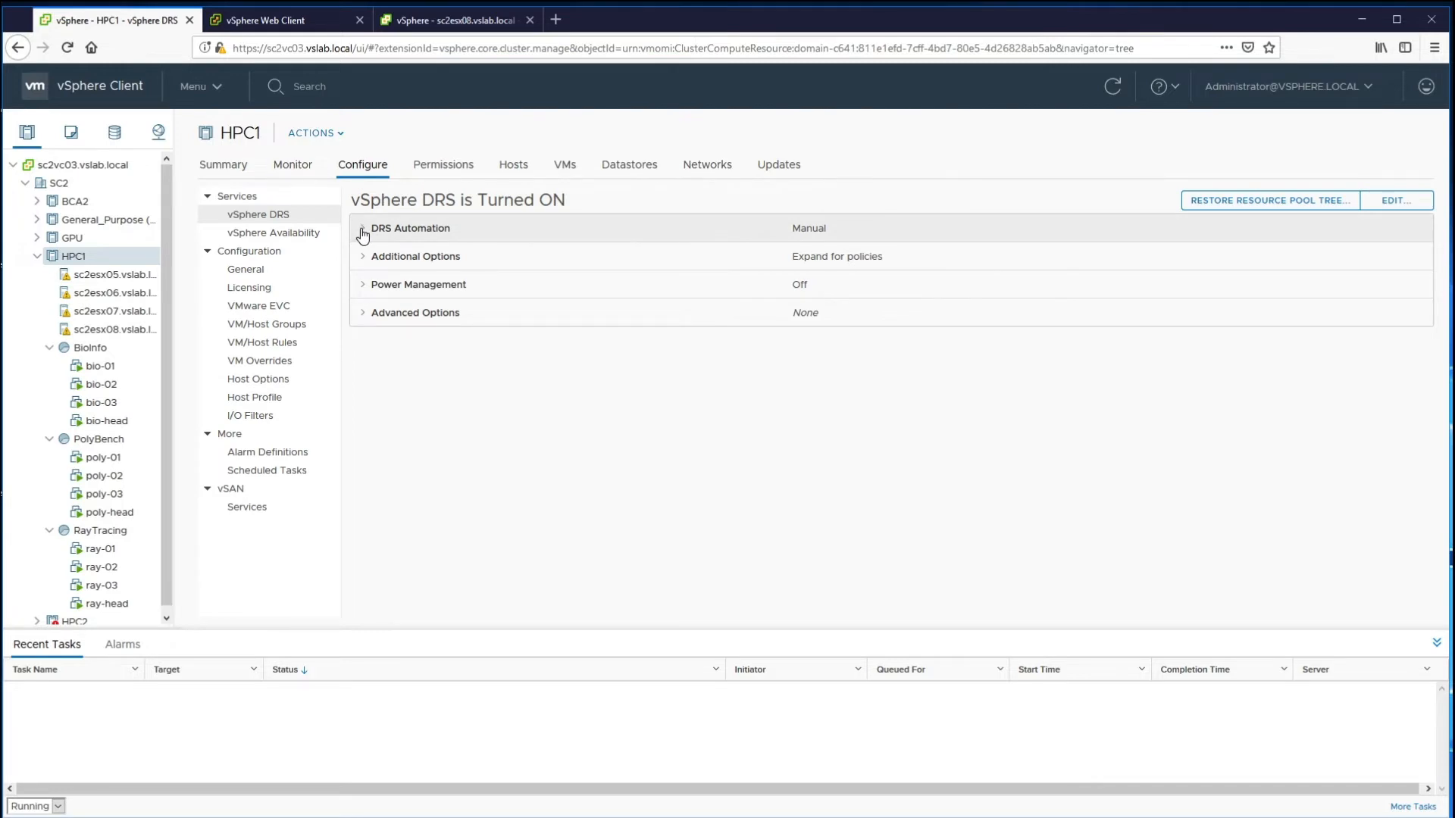
left_click(1392, 200)
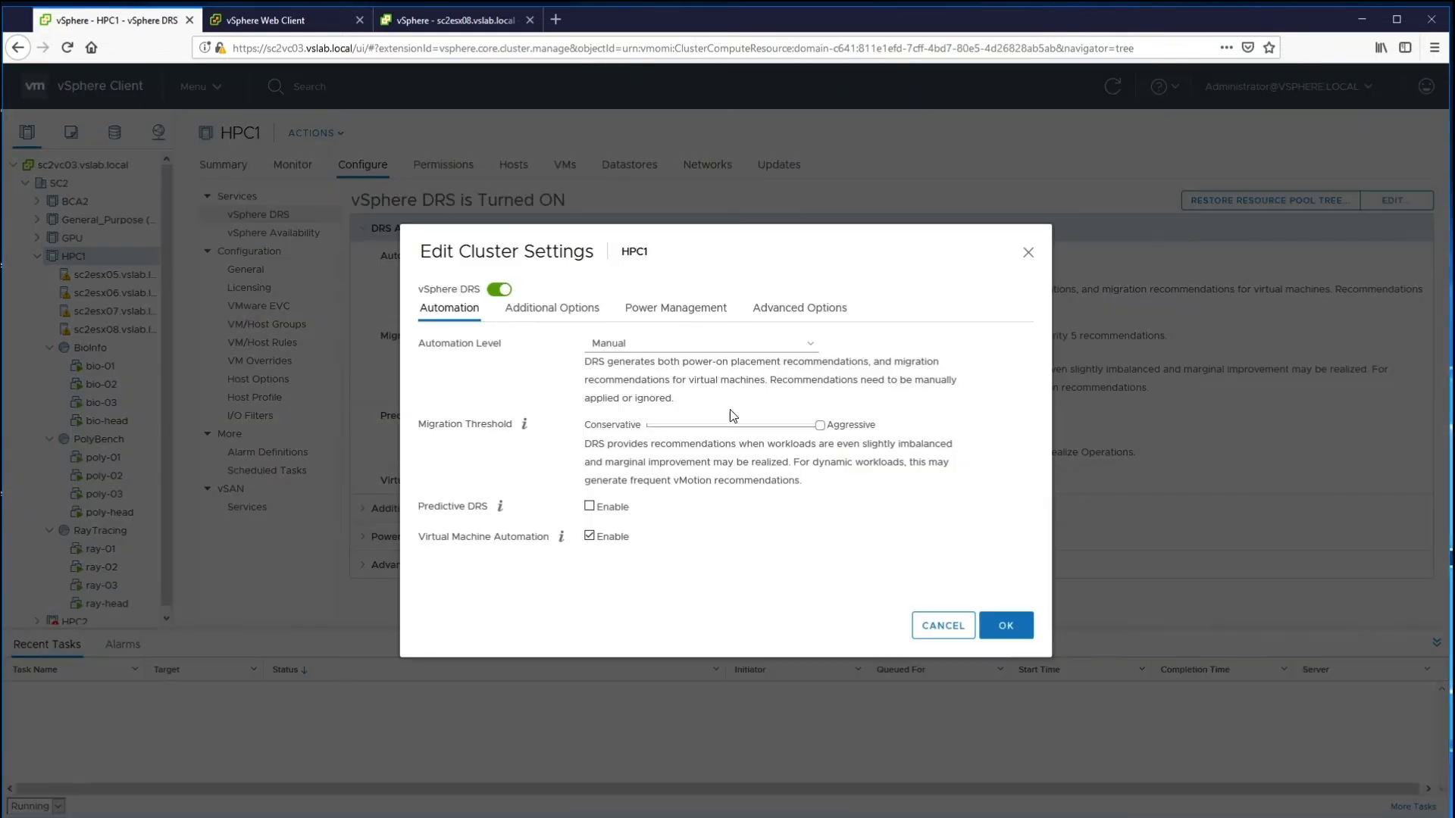
left_click(700, 343)
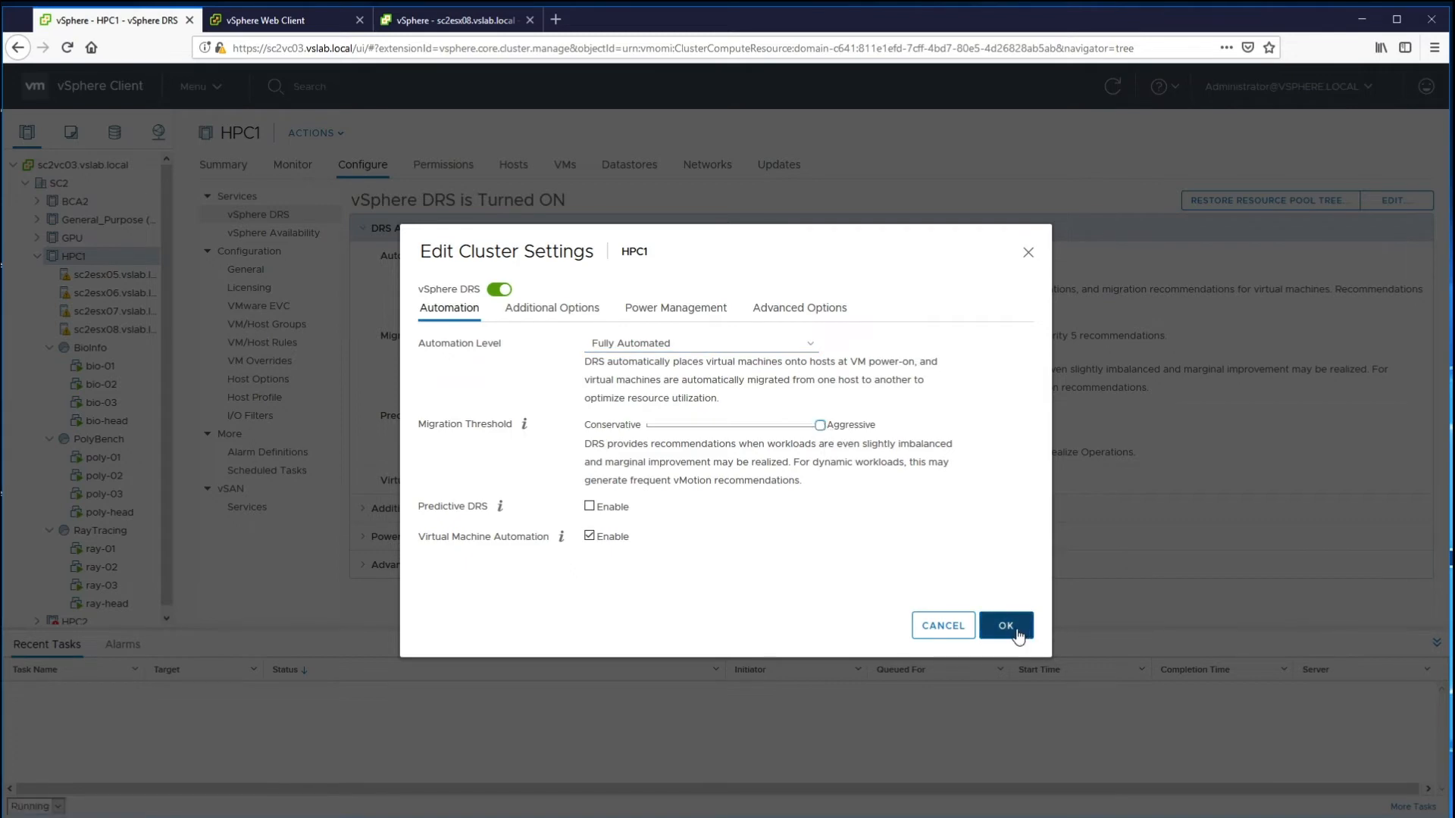
left_click(1005, 626)
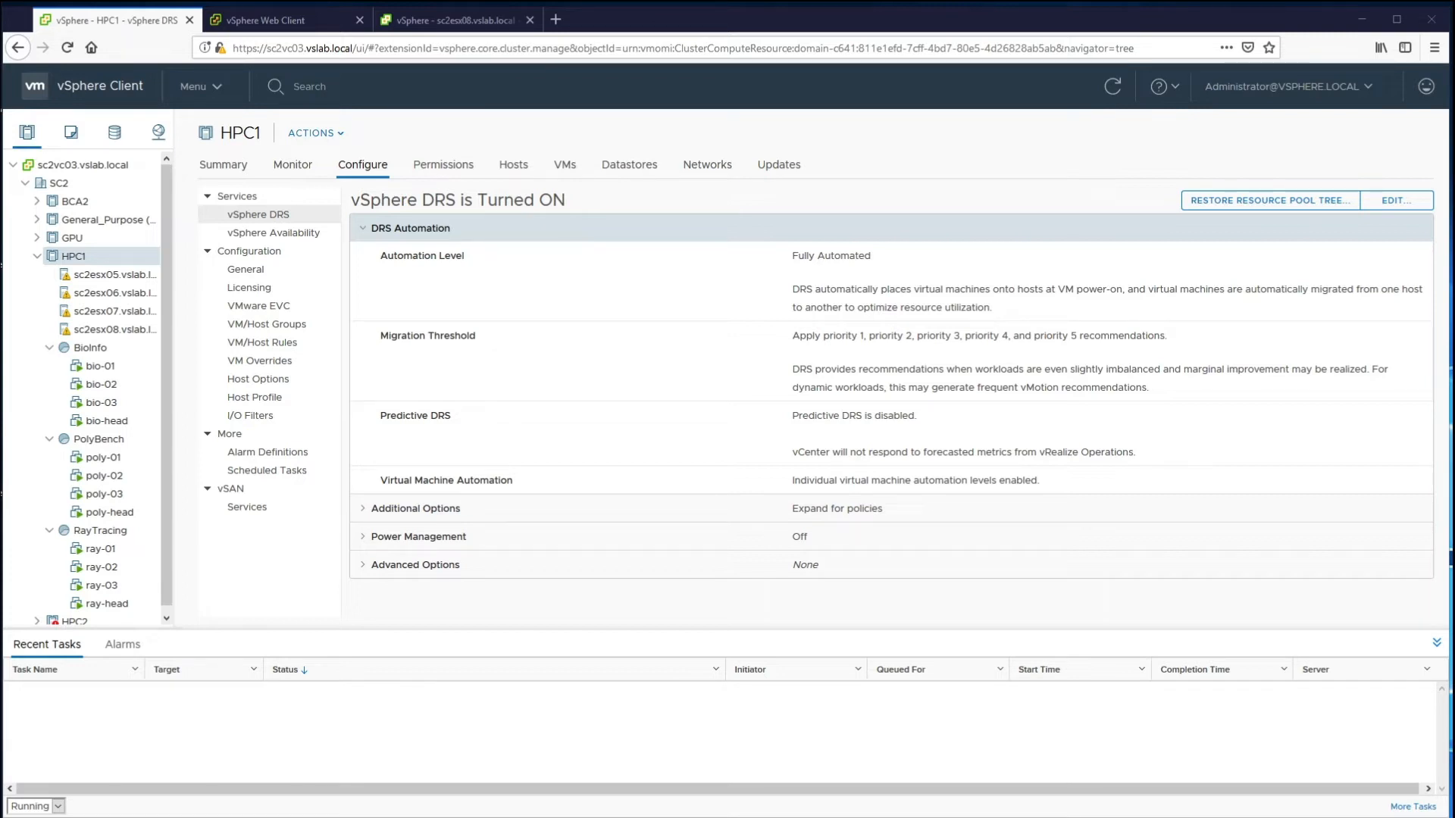
Start cloning poly-head to a new virtual machine named poly-head-clone
right_click(108, 511)
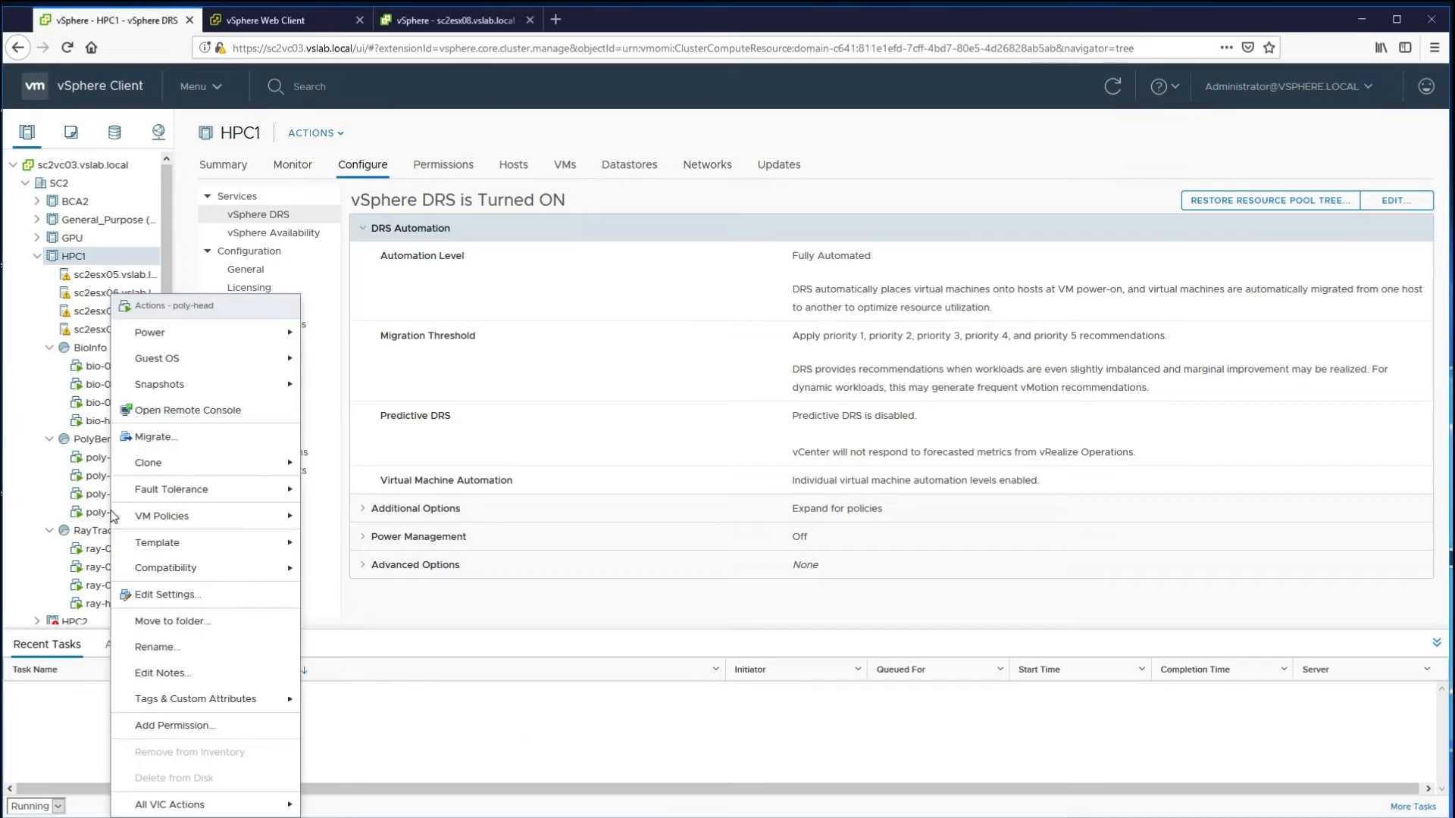
mouse_move(147, 462)
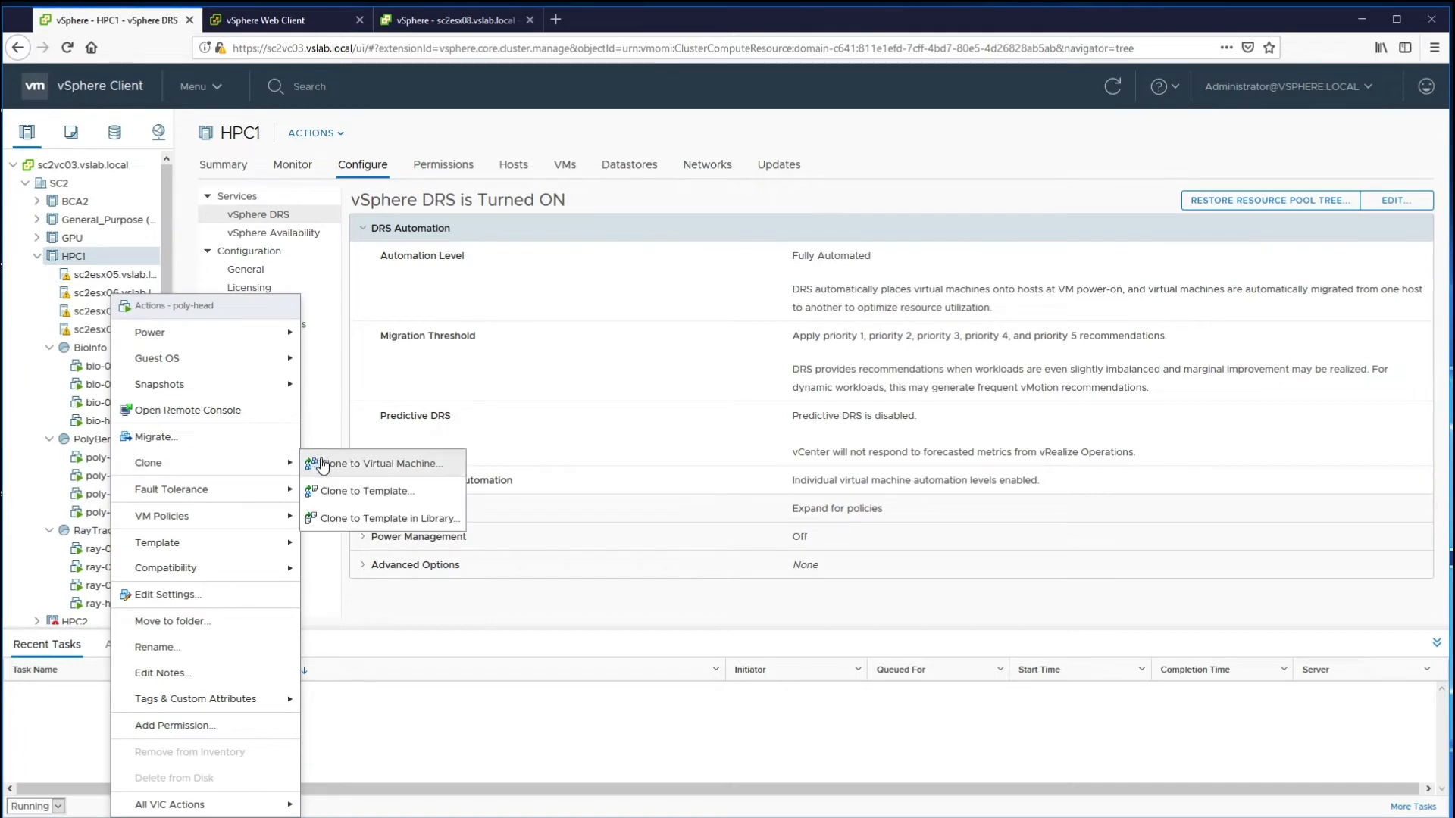
left_click(378, 464)
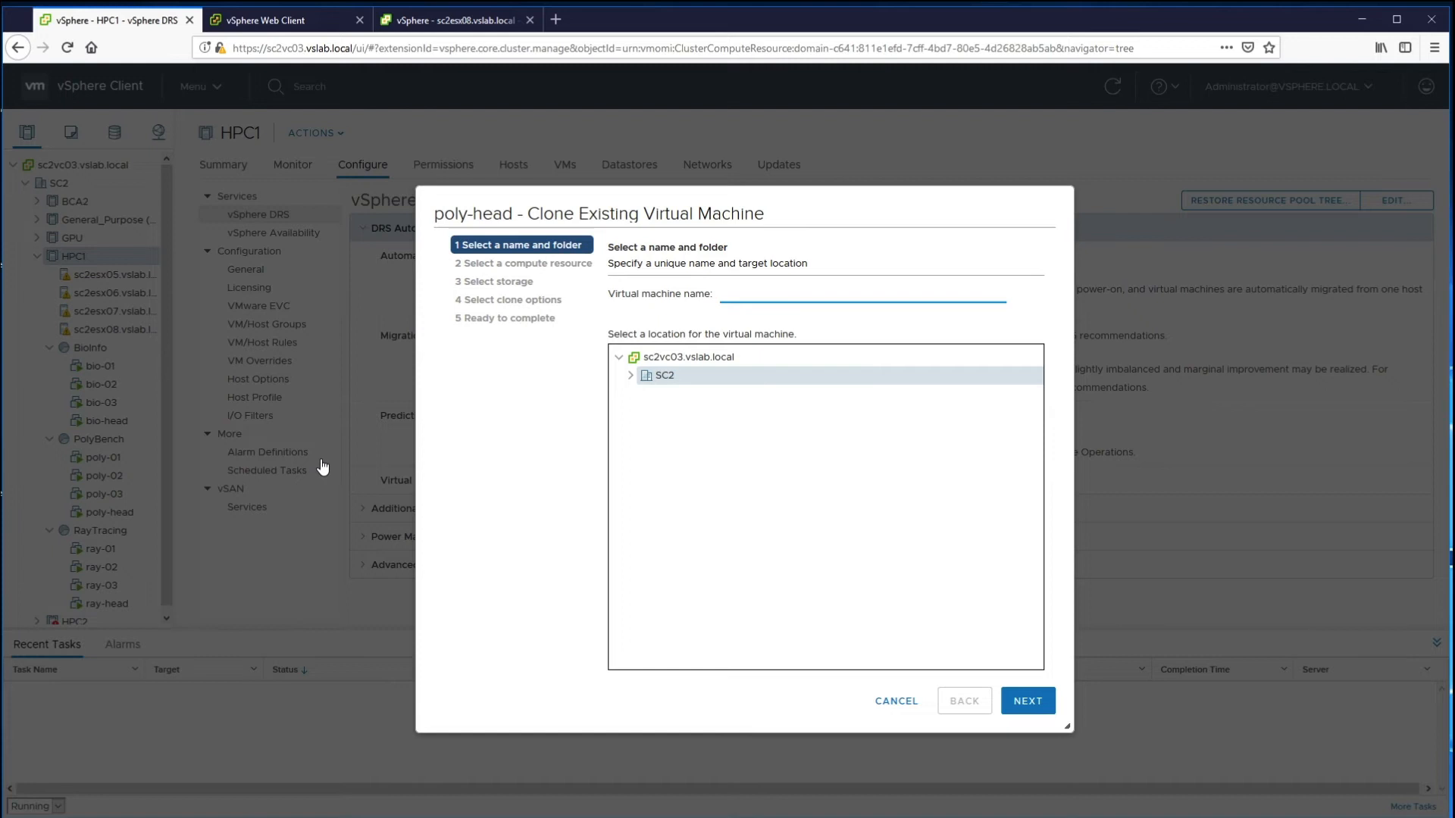
type("poly-head-clone")
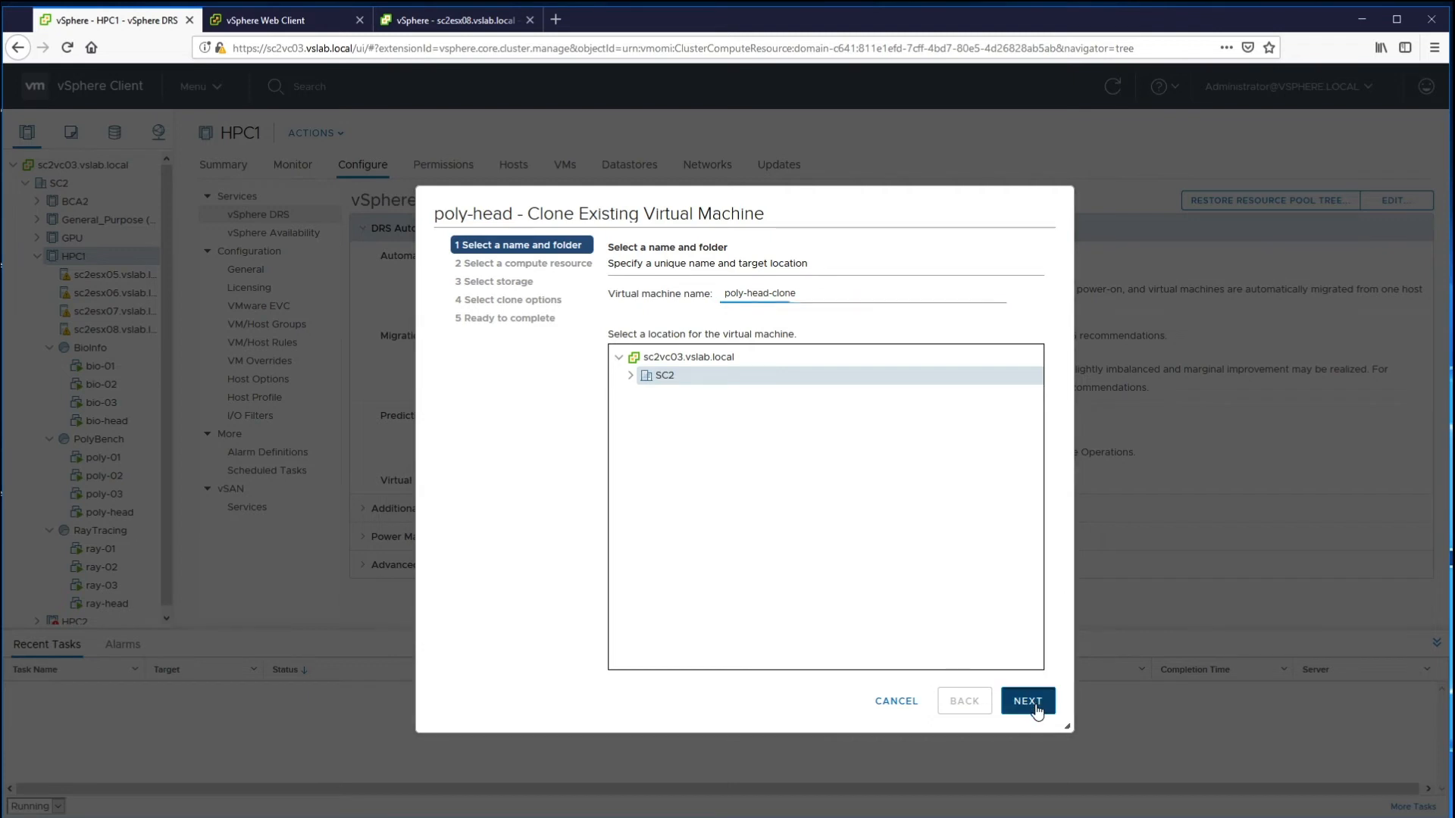
left_click(1026, 700)
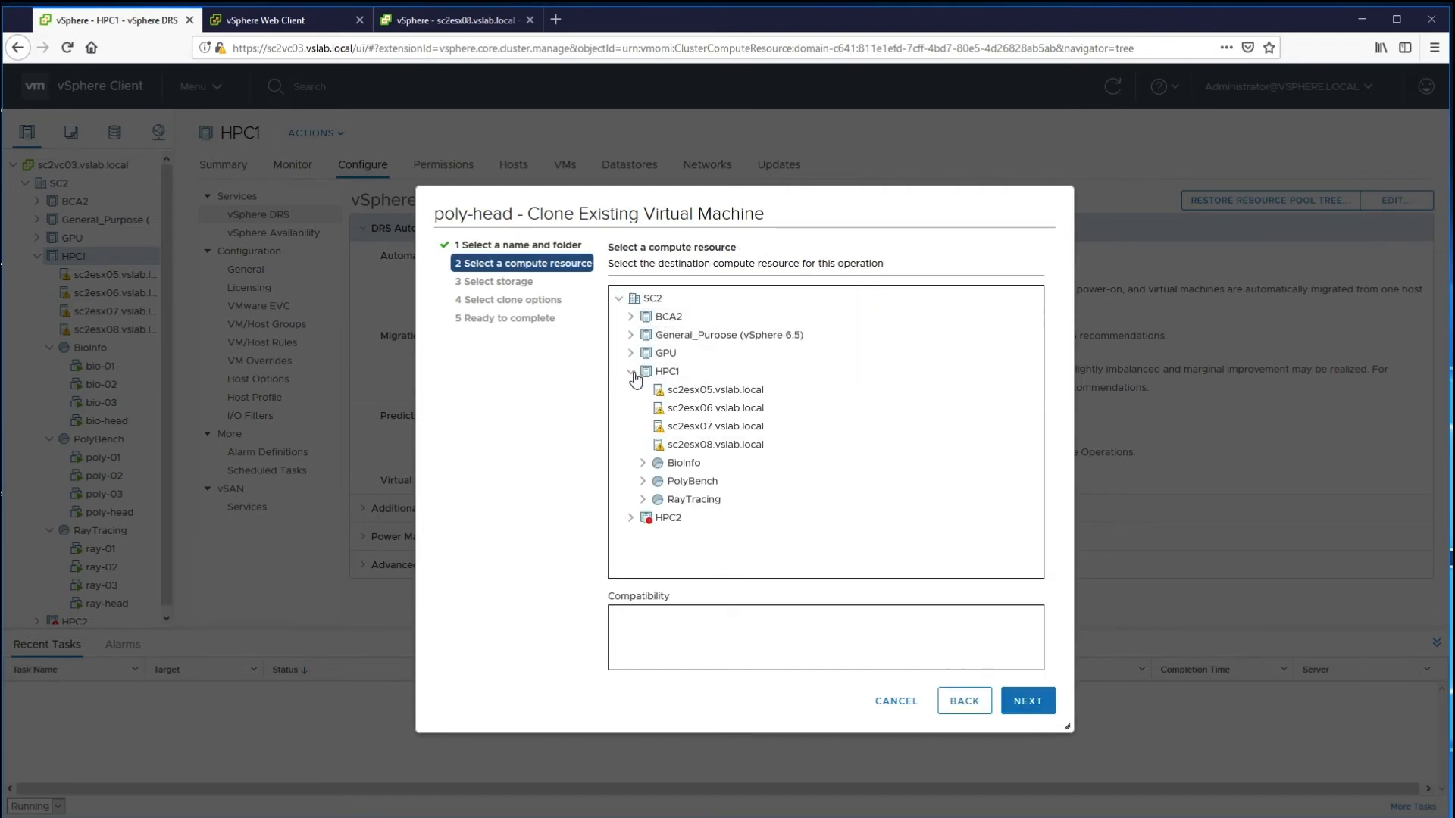
Place the clone on host sc2esx07 with the HPC1 datastore and finish the wizard
left_click(714, 426)
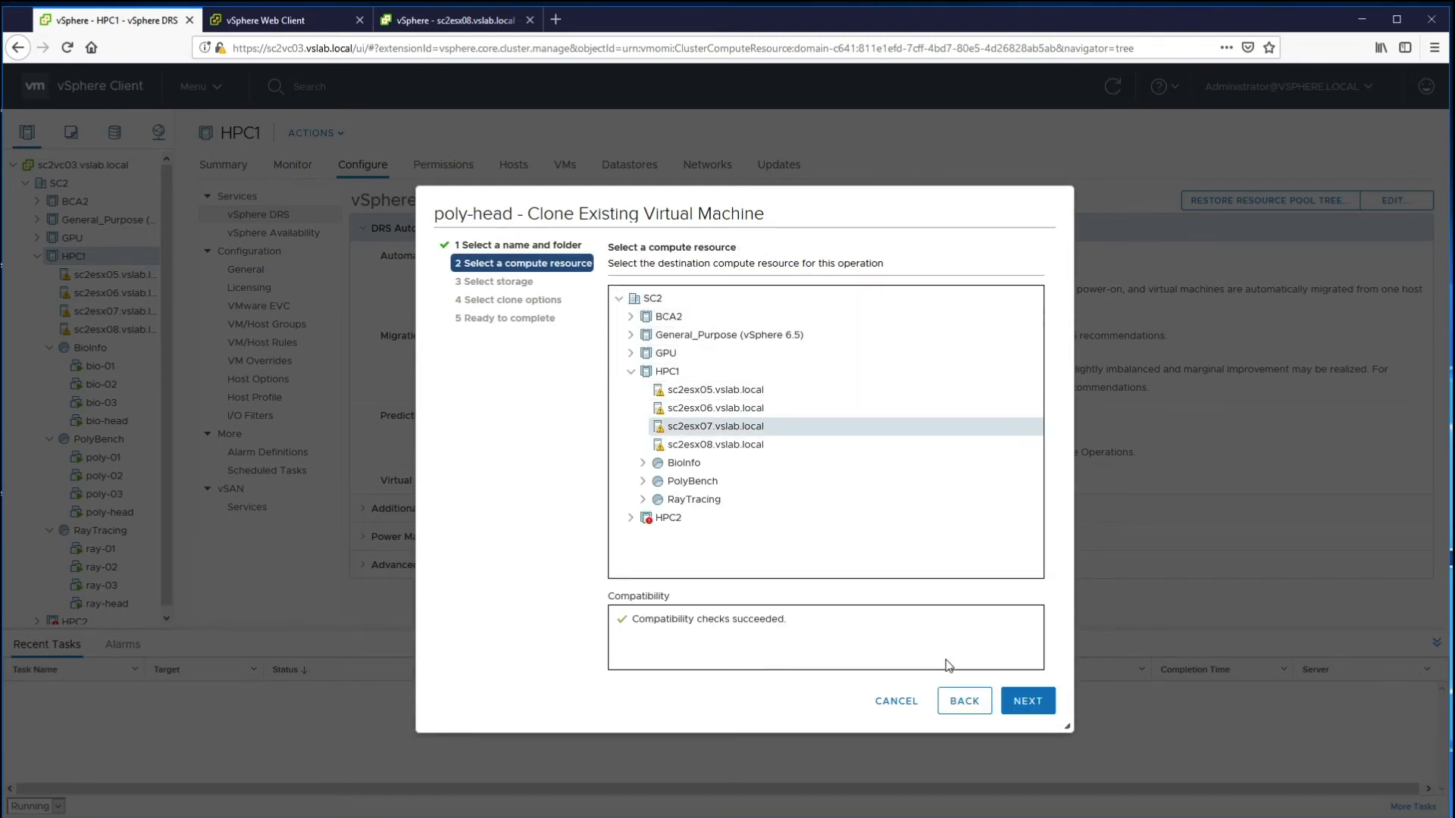
left_click(1026, 700)
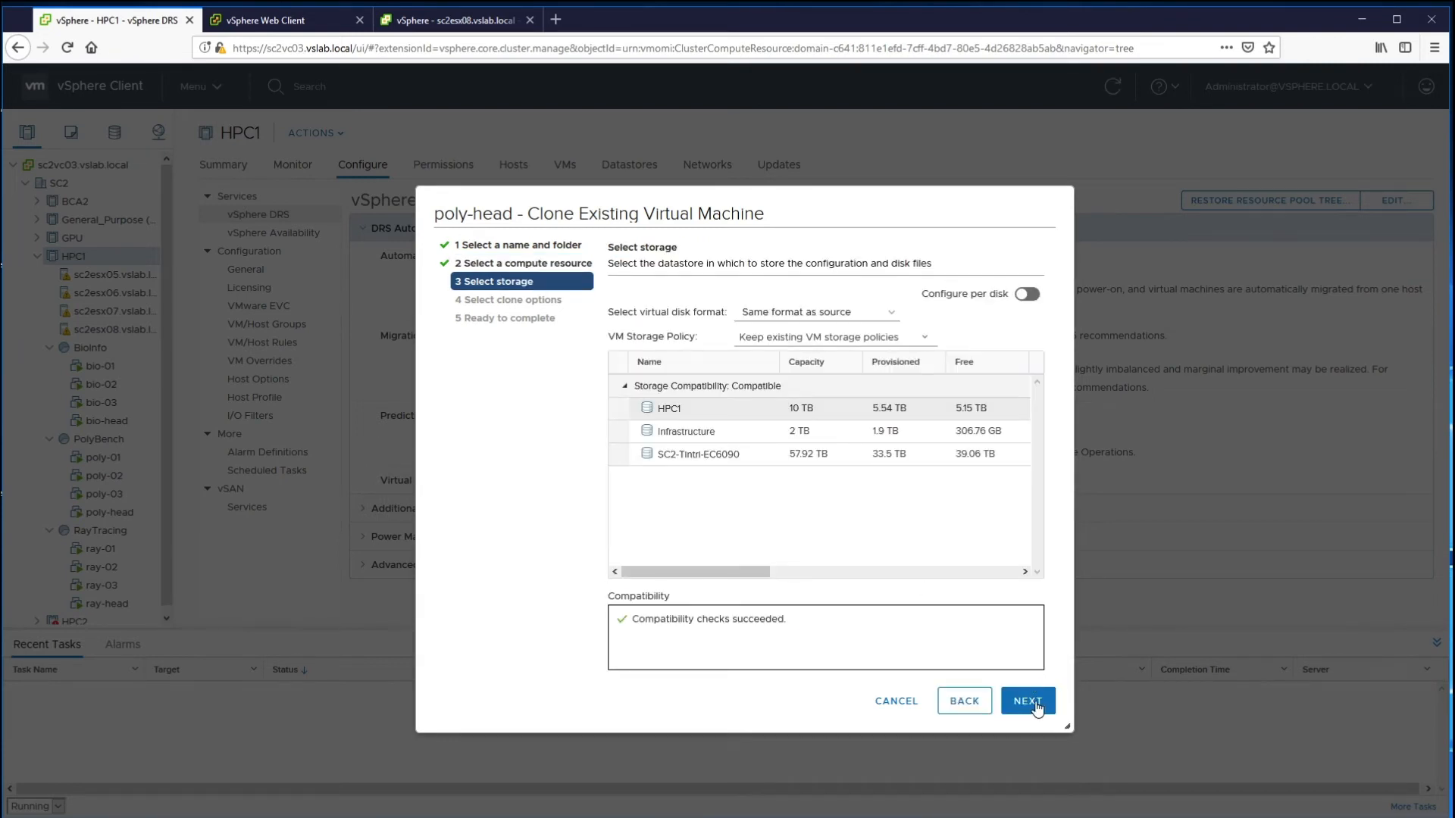
left_click(1026, 700)
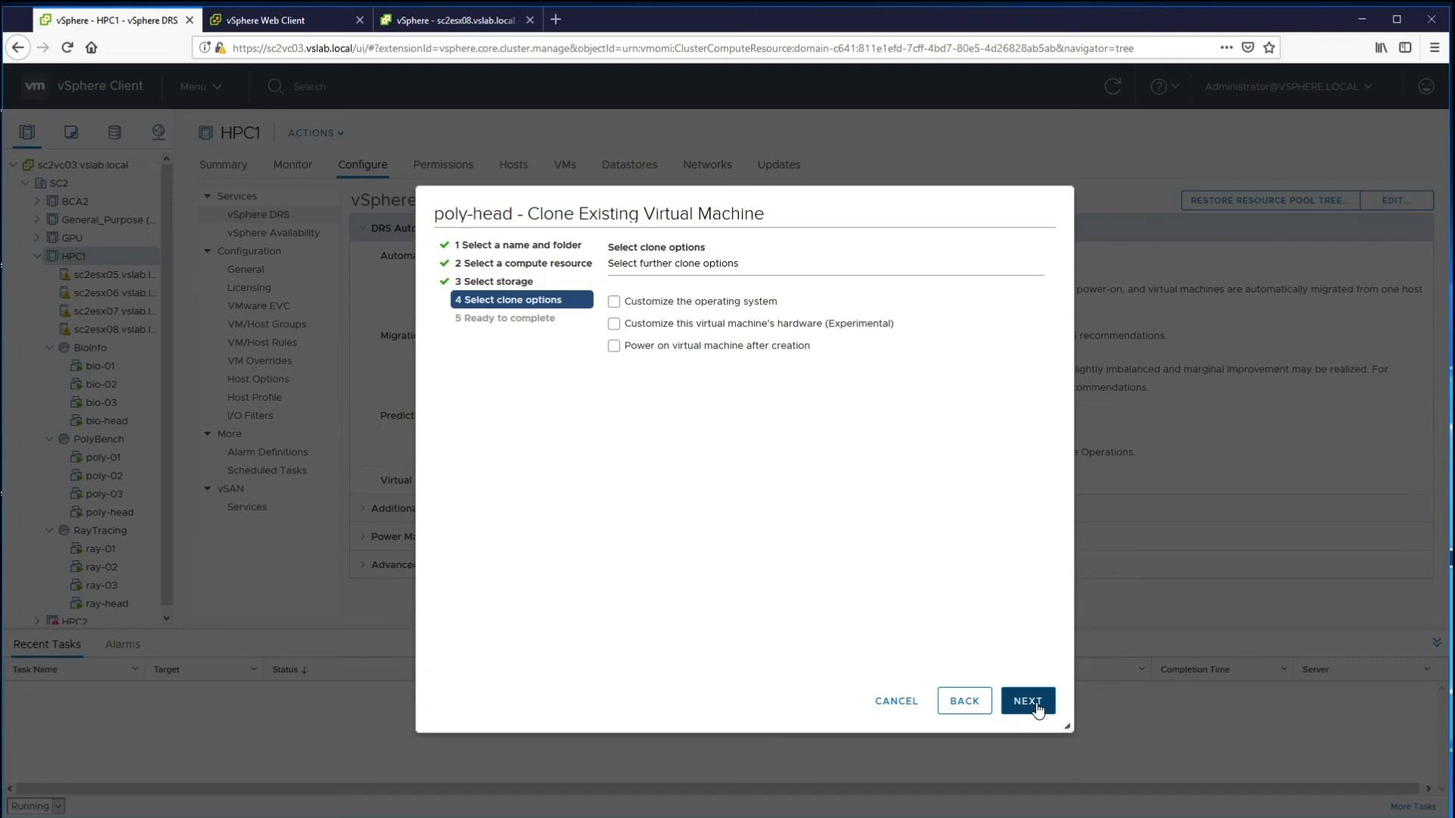
left_click(1026, 700)
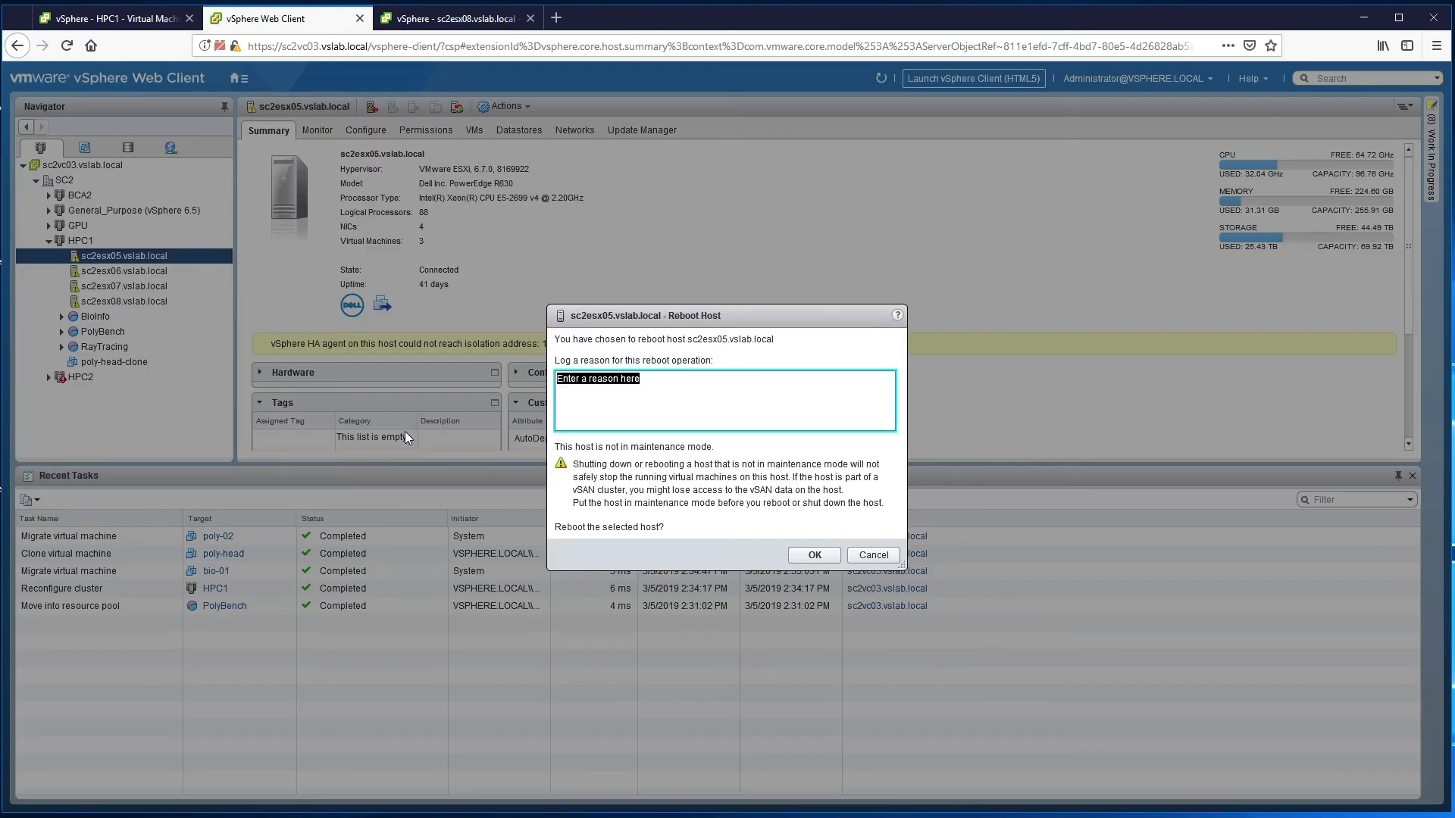
Reboot host sc2esx05 and confirm its VMs now run on the other HPC1 hosts
left_click(872, 554)
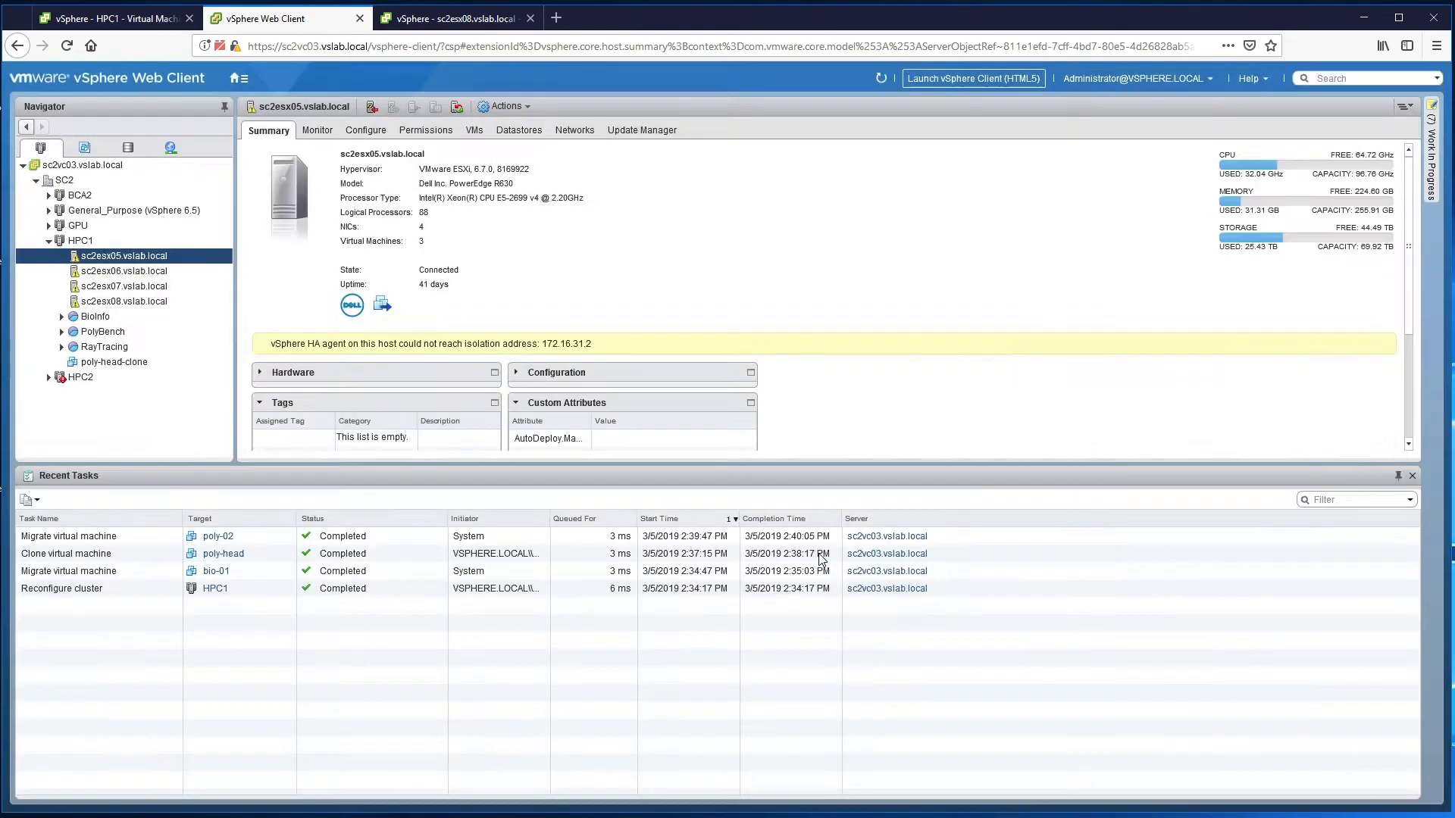
left_click(472, 130)
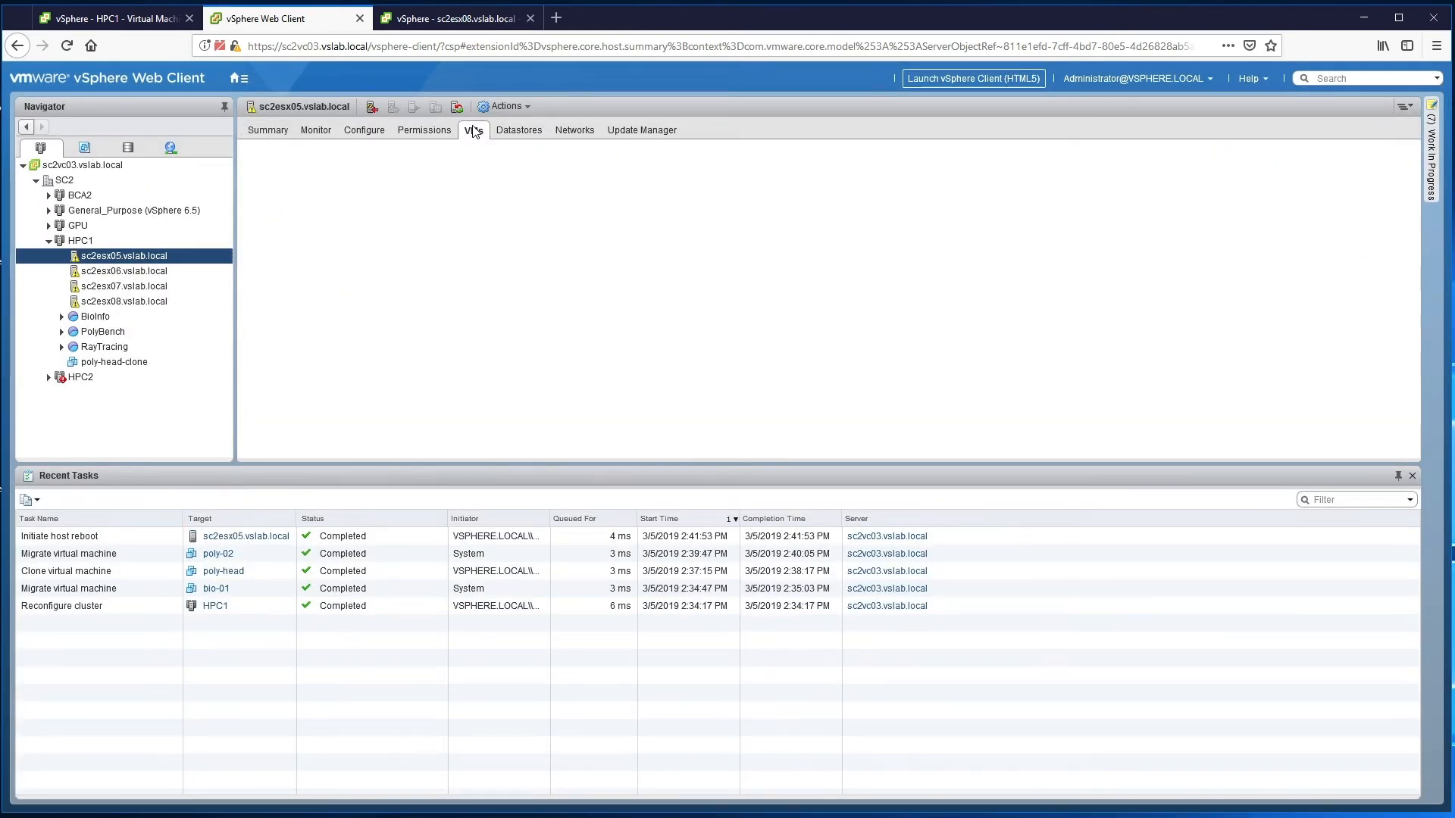
left_click(473, 130)
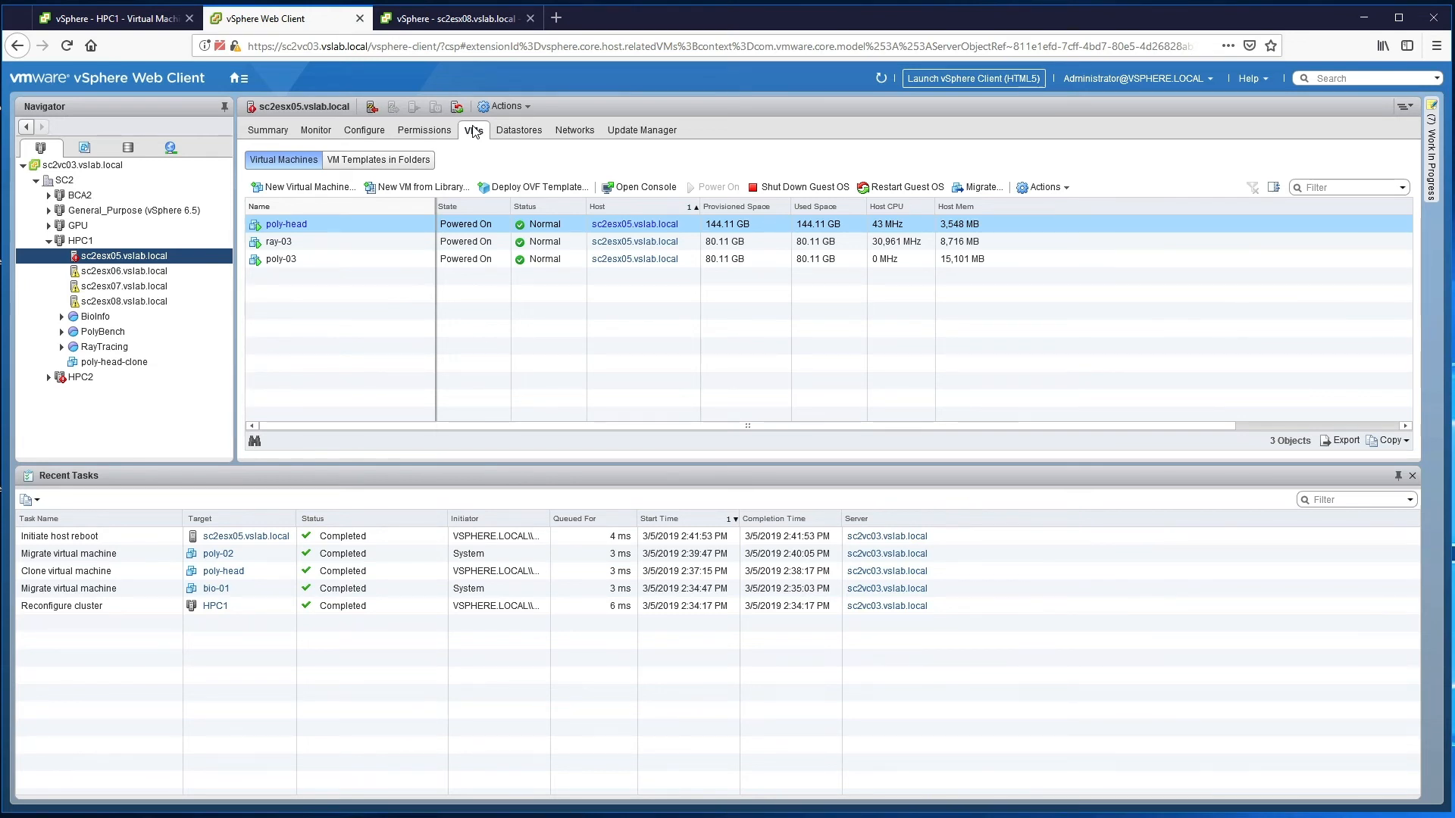
left_click(81, 241)
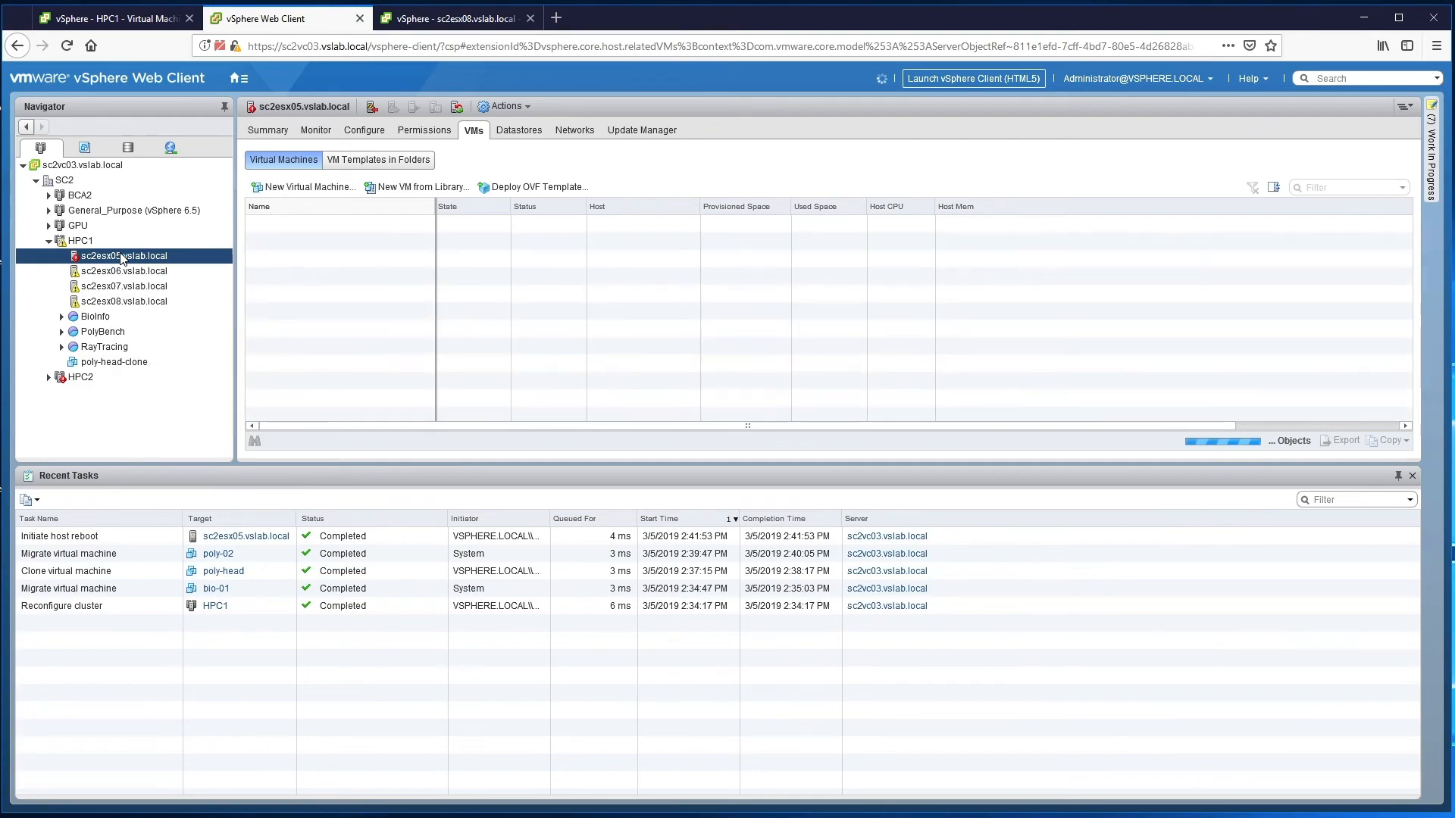
left_click(80, 241)
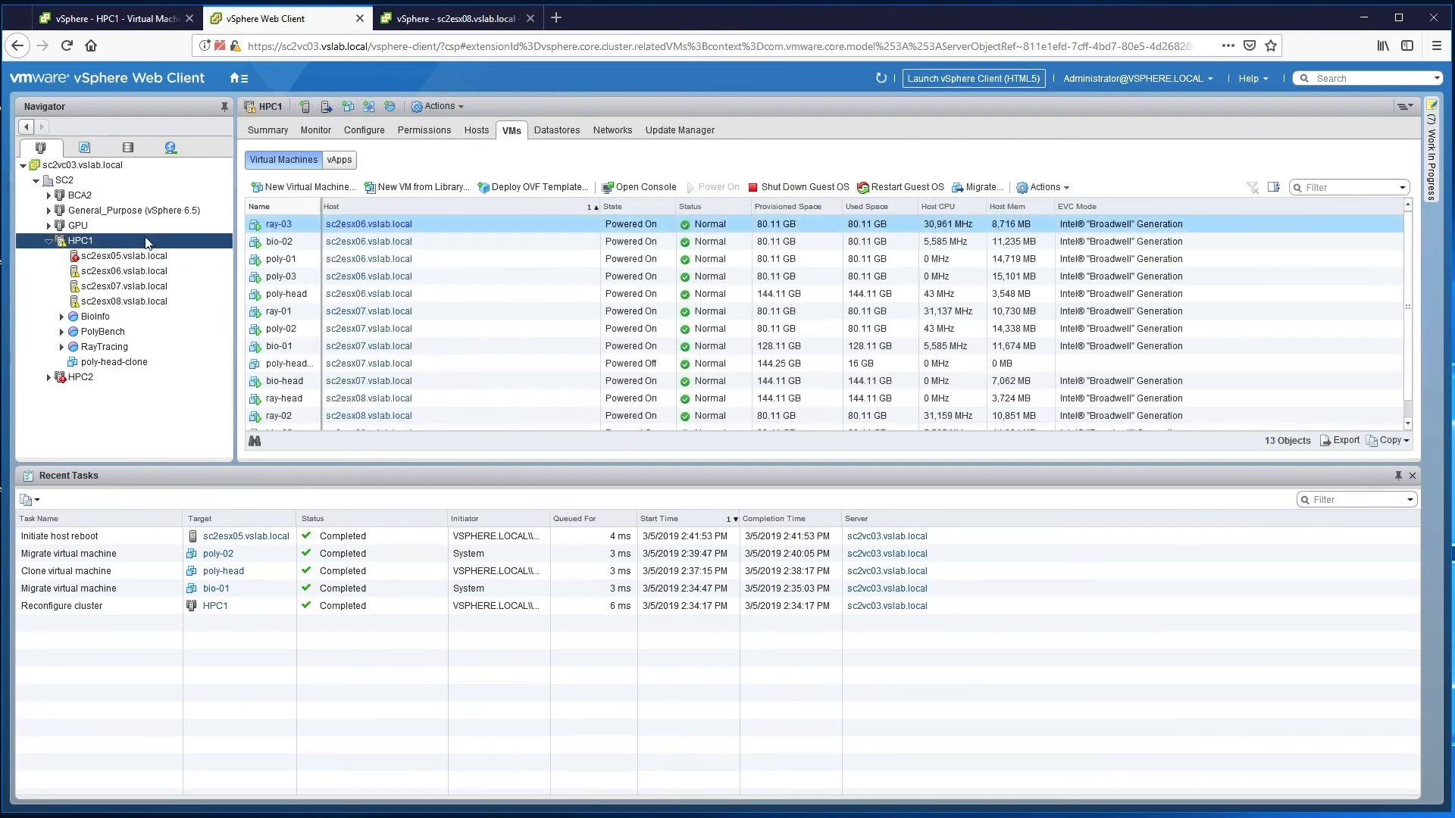